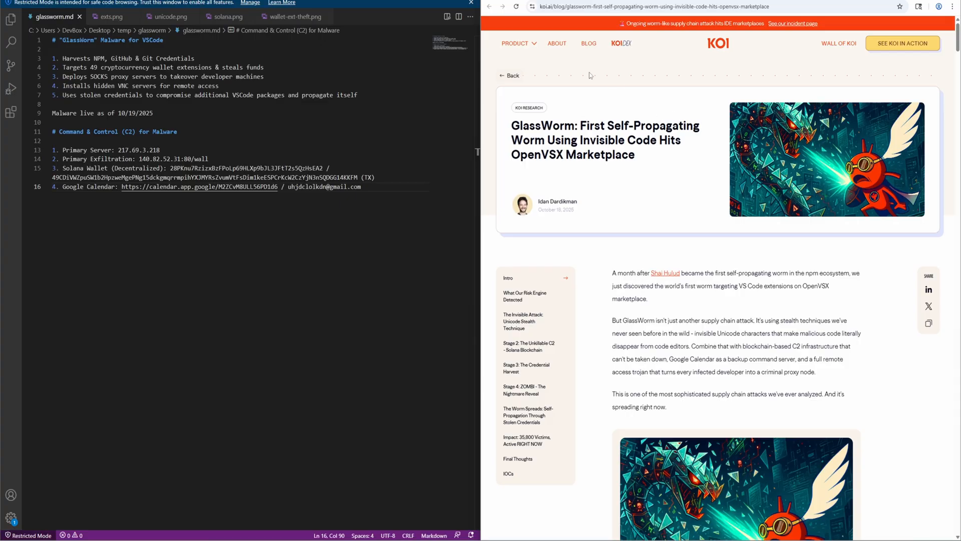
{"action": "mouse_move", "coordinate": [527, 17]}
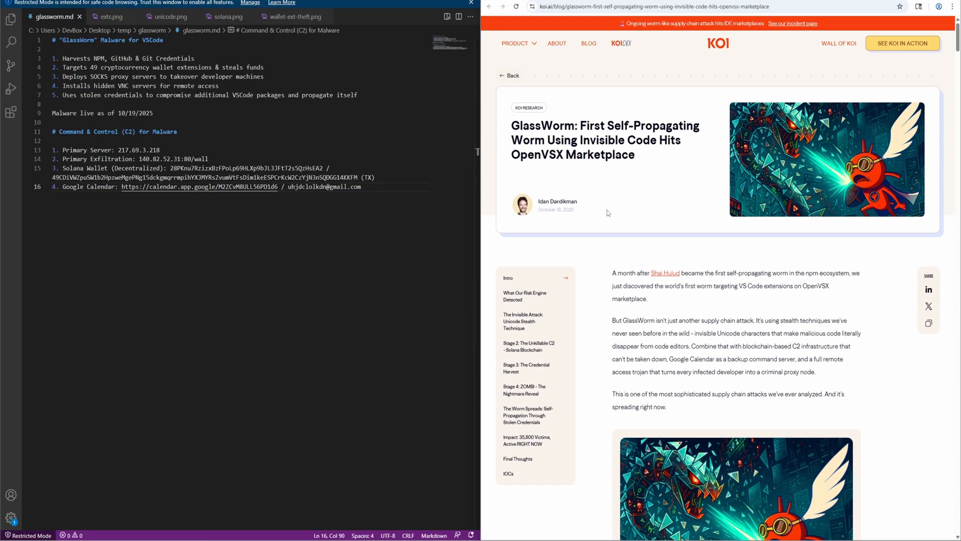
Emphasize the steals-funds, developer-machine takeover and hidden VNC server points in the notes
{"action": "double_click", "coordinate": [542, 126]}
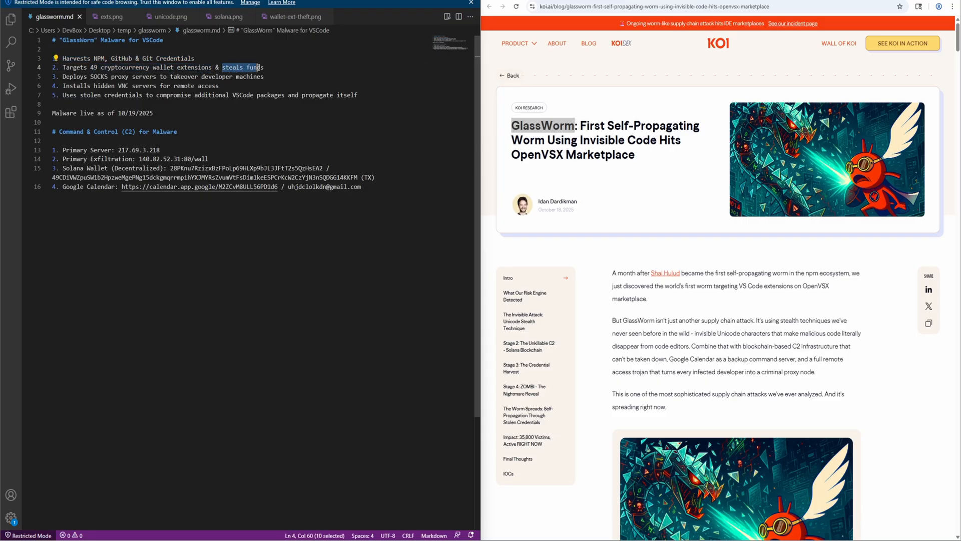
{"action": "double_click", "coordinate": [98, 76]}
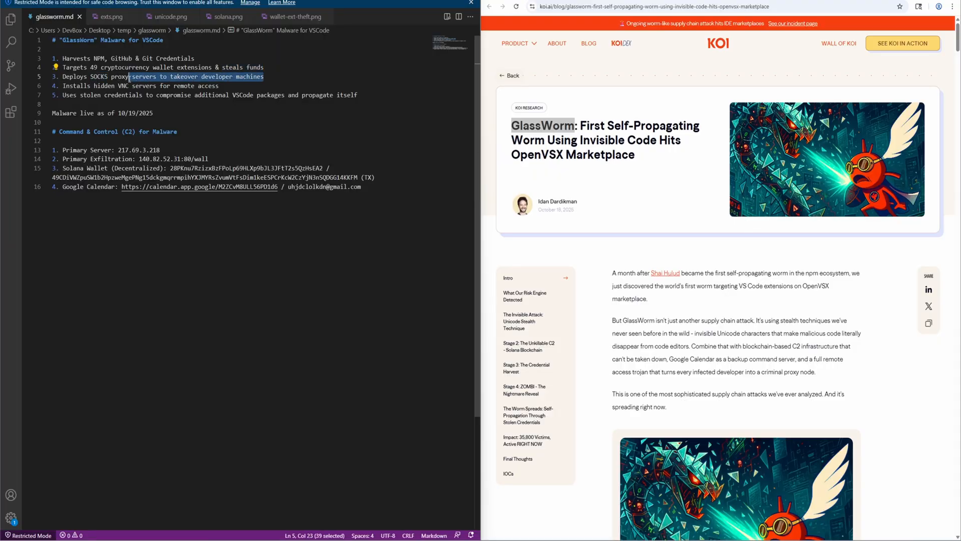
{"action": "double_click", "coordinate": [122, 86]}
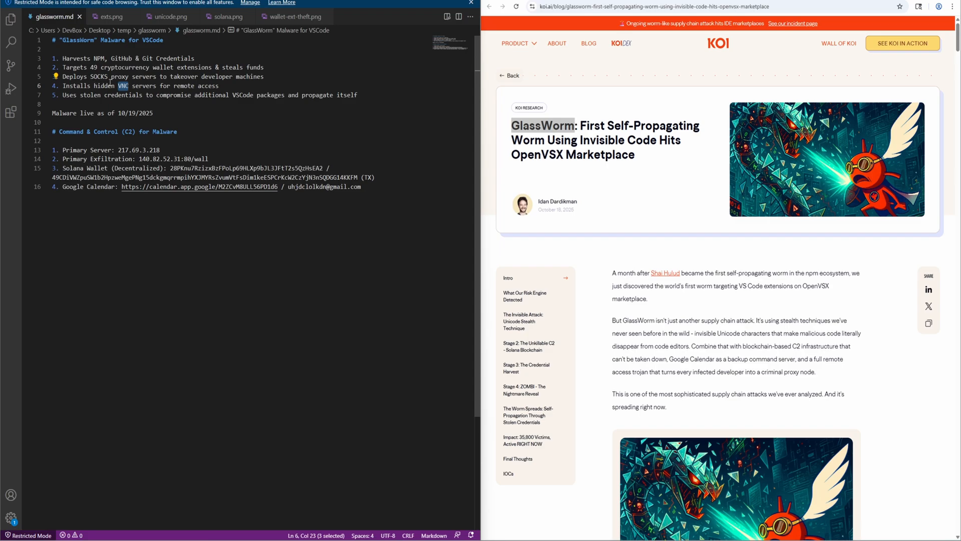
{"action": "double_click", "coordinate": [122, 95]}
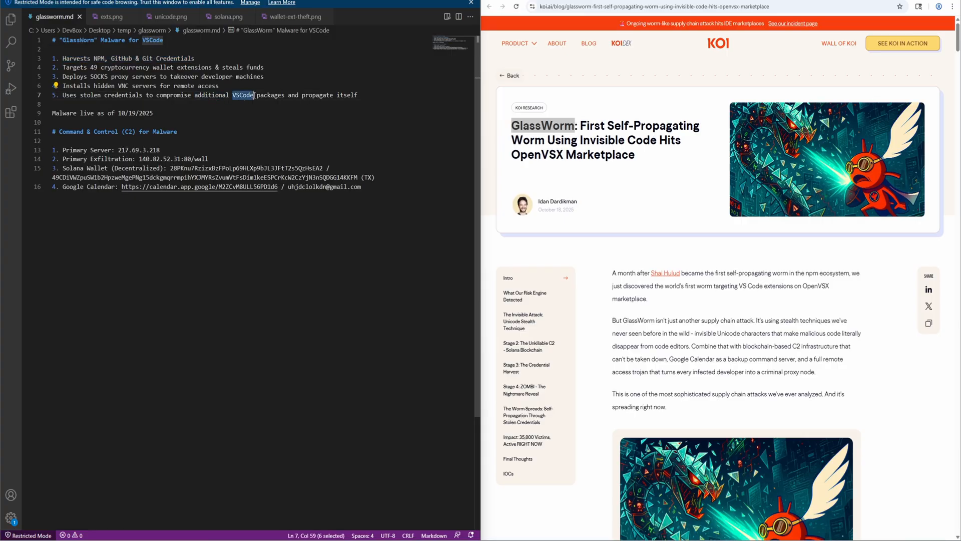
{"action": "mouse_move", "coordinate": [400, 151]}
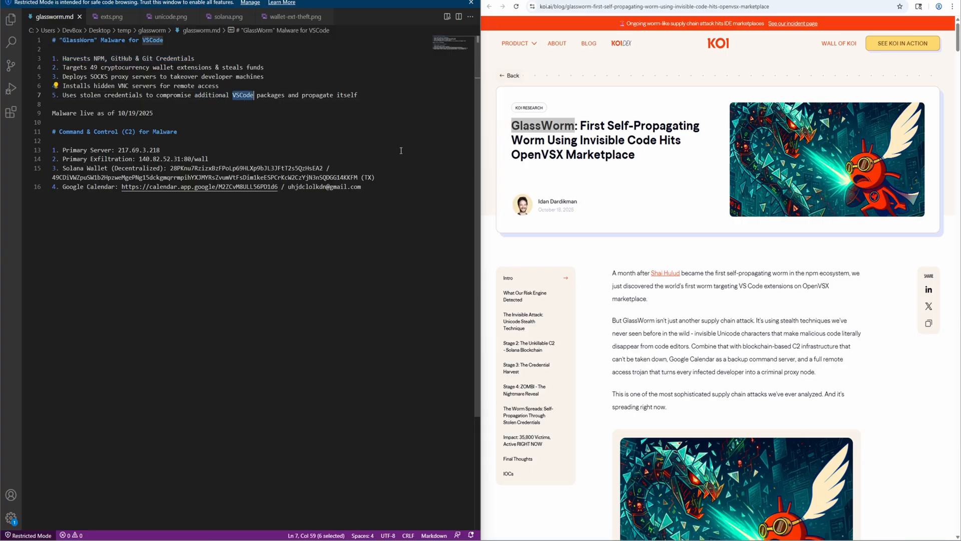
{"action": "mouse_move", "coordinate": [802, 306]}
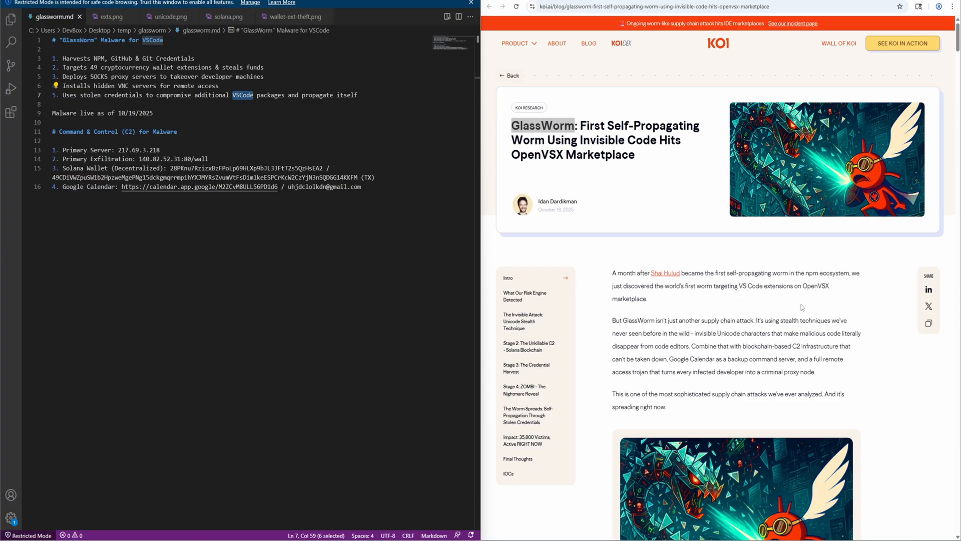
{"action": "mouse_move", "coordinate": [872, 277]}
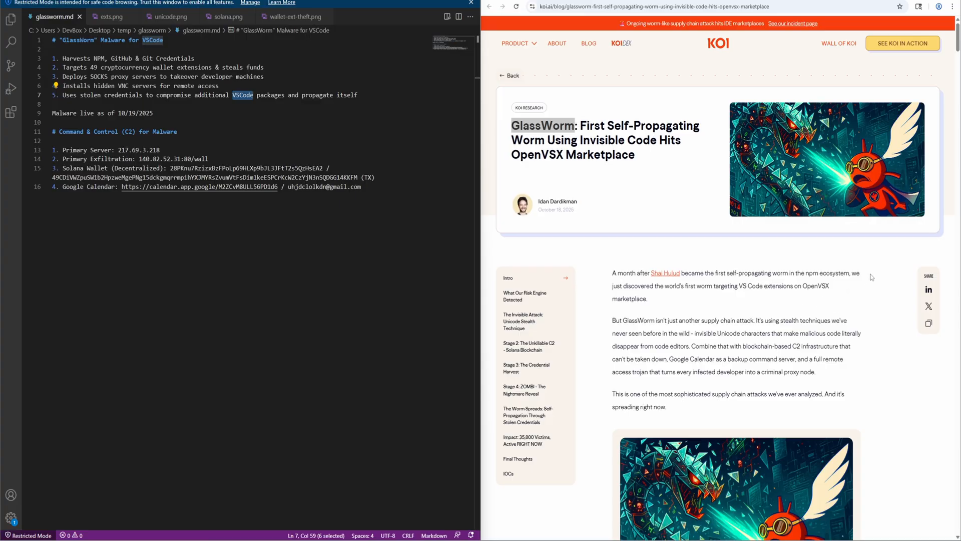
Read the KOI article past the update and risk-engine findings to the Unicode stealth section
{"action": "scroll", "scroll_direction": "down", "scroll_amount": 3}
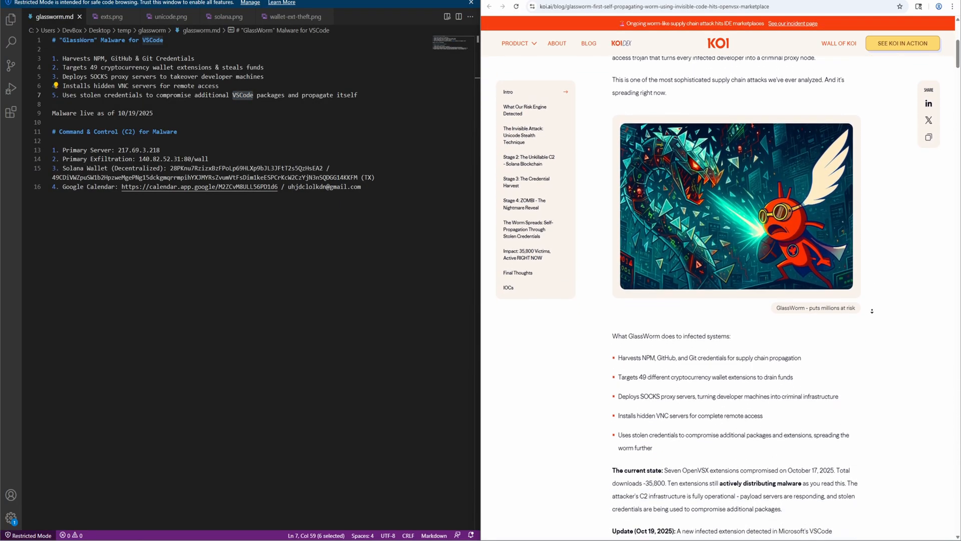
{"action": "scroll", "scroll_direction": "down", "scroll_amount": 3}
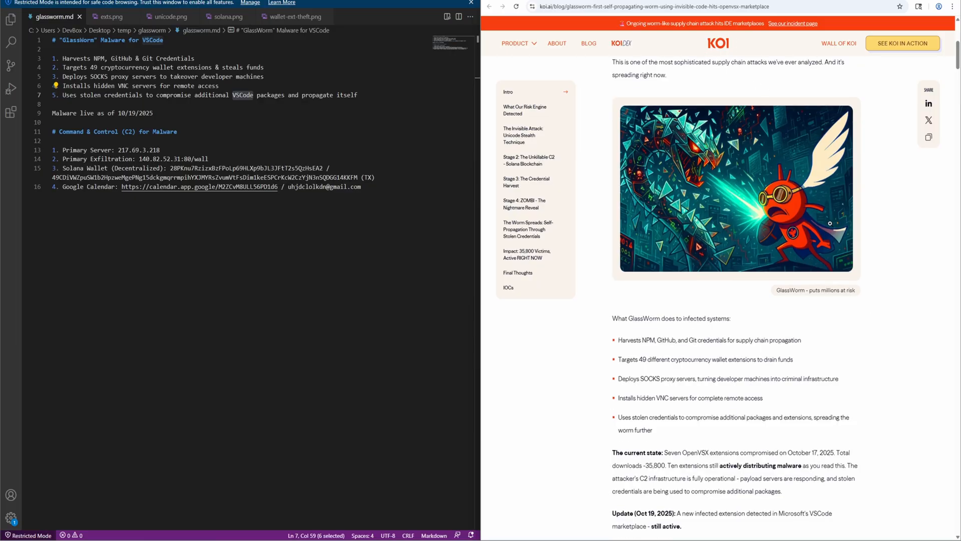
{"action": "scroll", "scroll_direction": "down", "scroll_amount": 3}
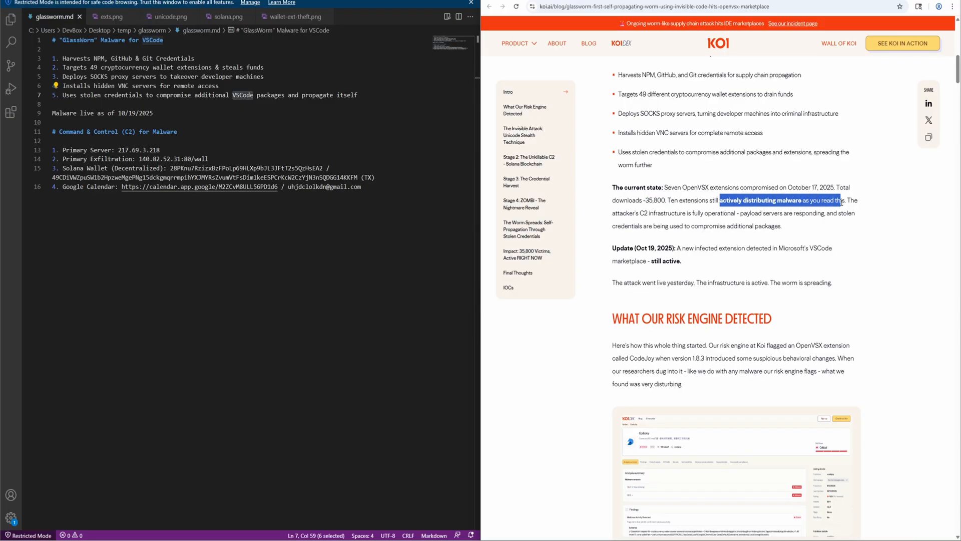
{"action": "left_click", "coordinate": [754, 187]}
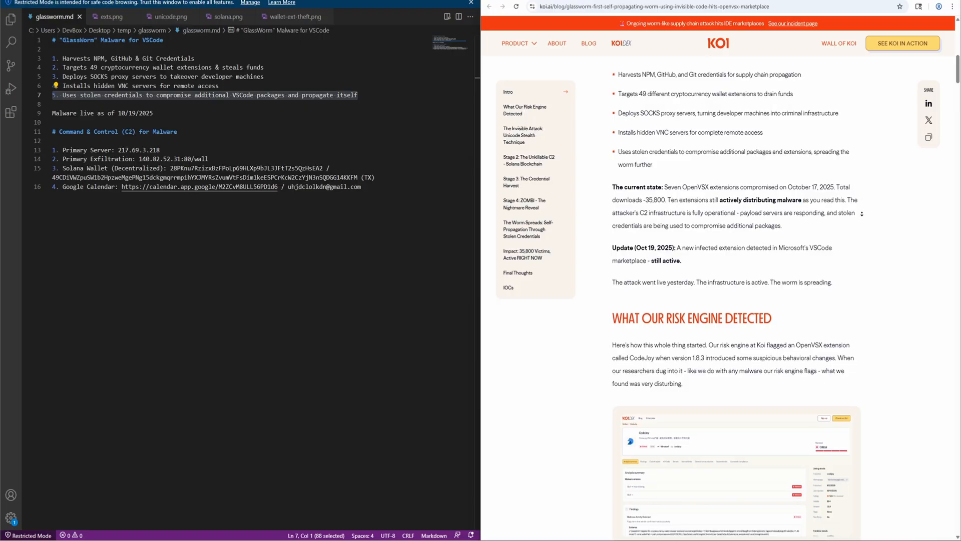
{"action": "scroll", "scroll_direction": "down", "scroll_amount": 3}
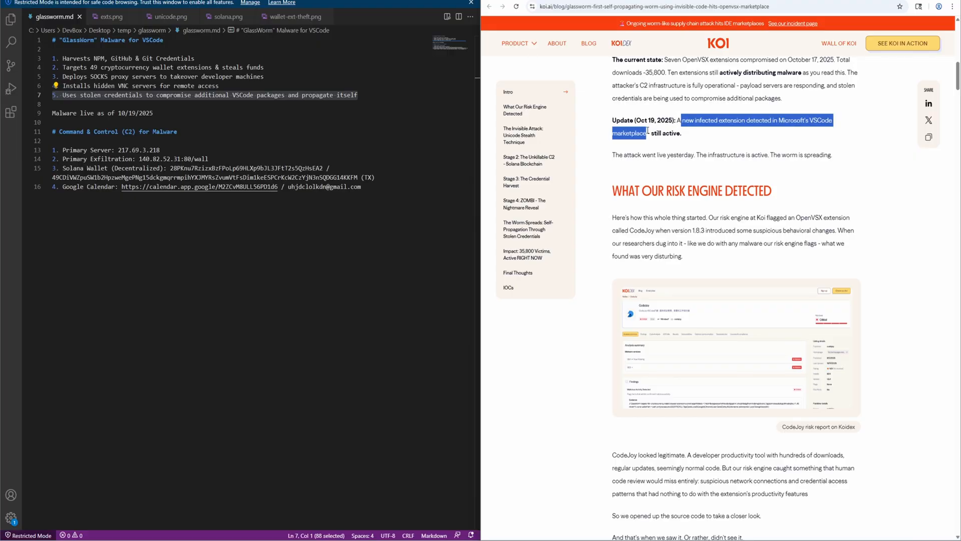
{"action": "left_click", "coordinate": [656, 133]}
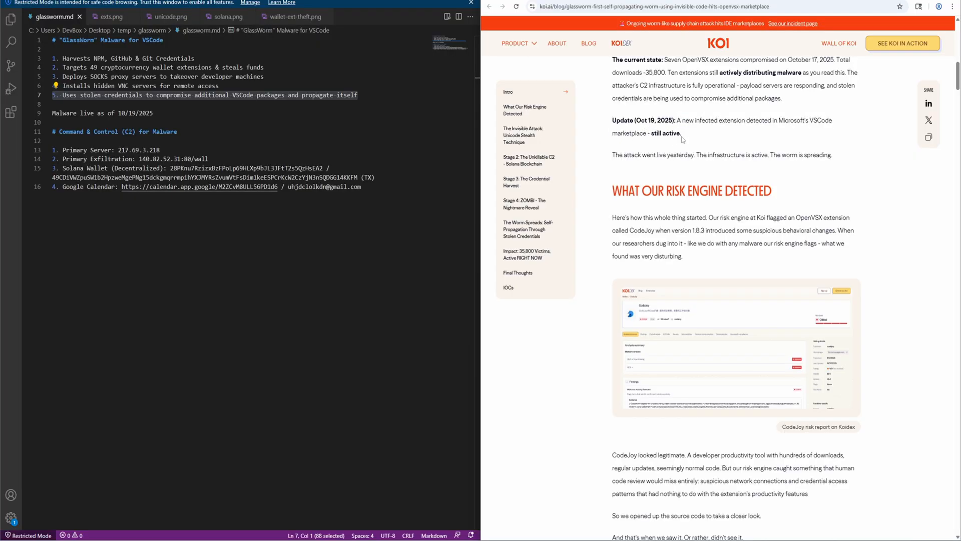
{"action": "scroll", "scroll_direction": "down", "scroll_amount": 3}
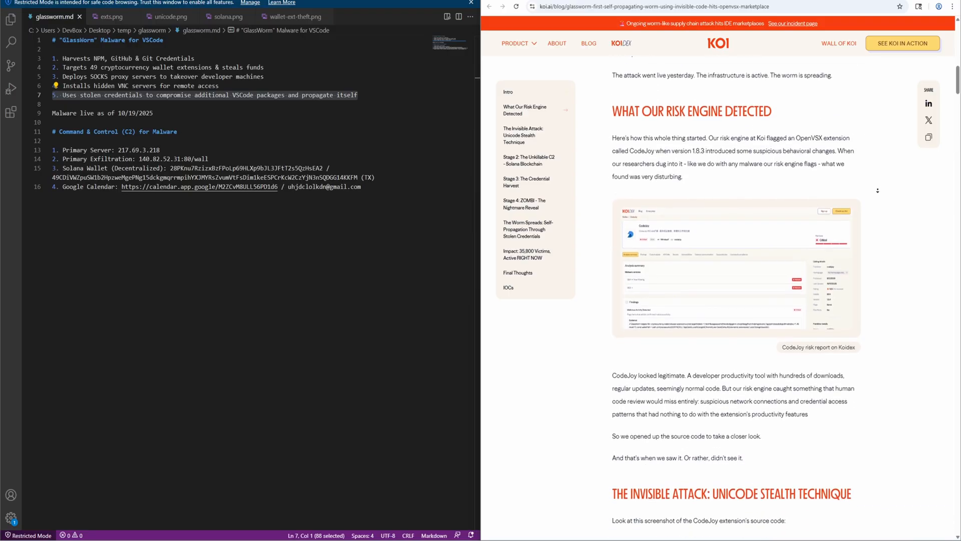
{"action": "scroll", "scroll_direction": "down", "scroll_amount": 3}
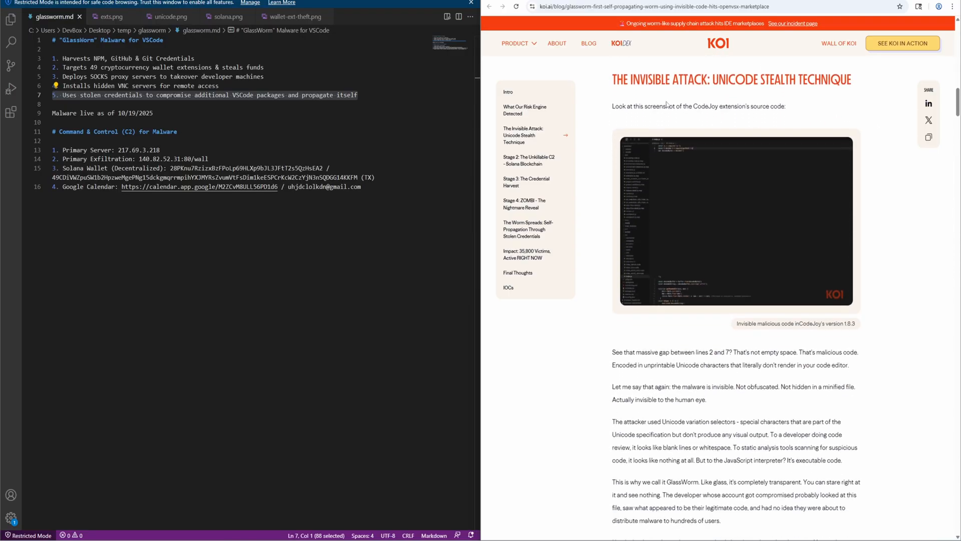
{"action": "mouse_move", "coordinate": [611, 90]}
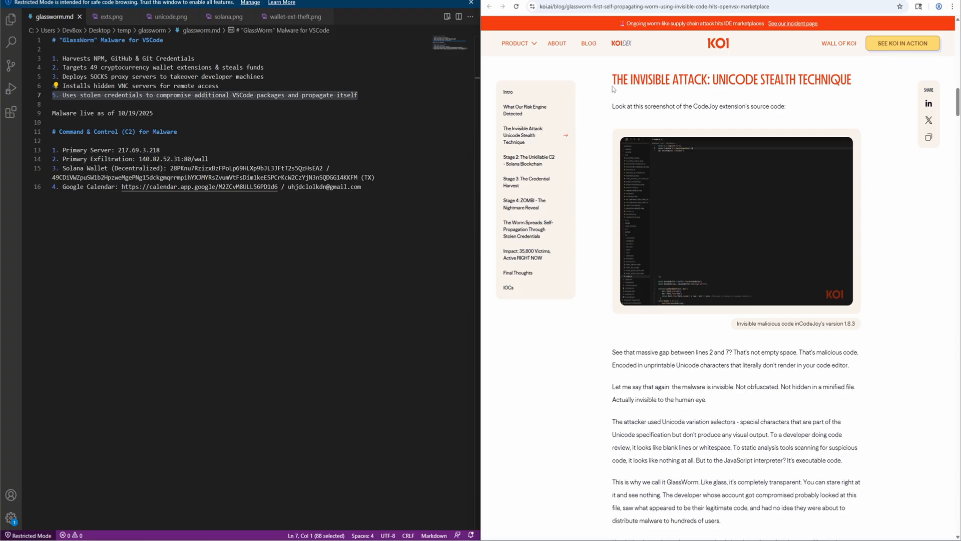
Enlarge the article's code screenshot, then view the saved unicode.png of CodeJoy's source
{"action": "left_click", "coordinate": [734, 220]}
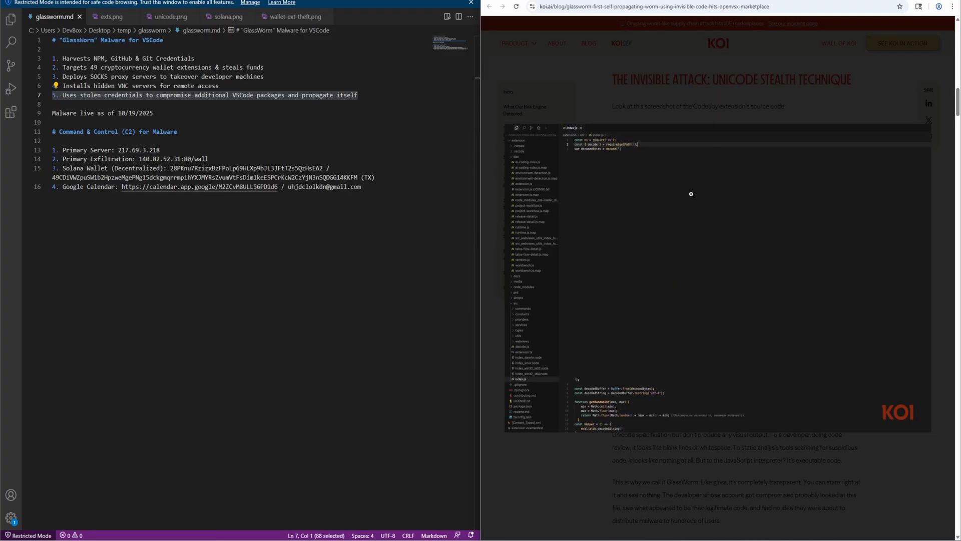
{"action": "mouse_move", "coordinate": [696, 109]}
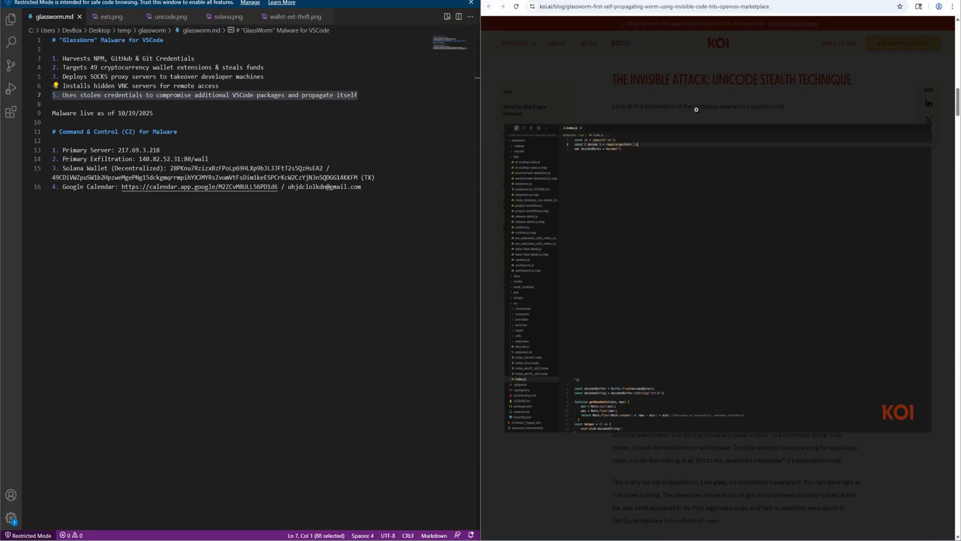
{"action": "mouse_move", "coordinate": [625, 147]}
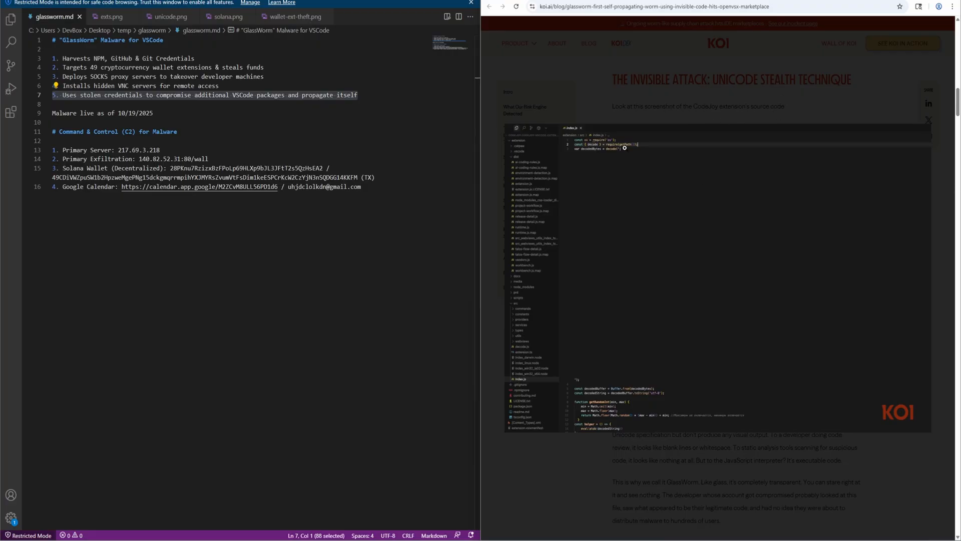
{"action": "mouse_move", "coordinate": [609, 186]}
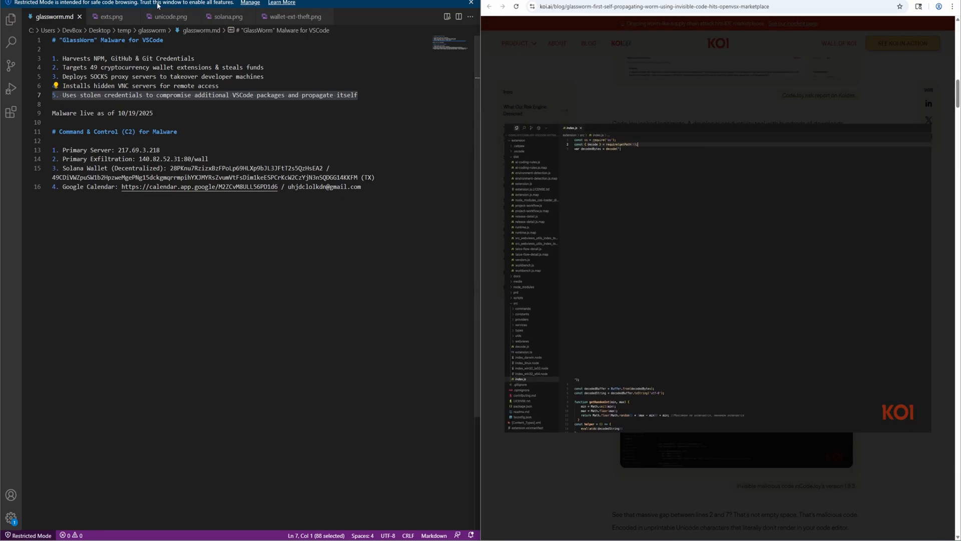
{"action": "left_click", "coordinate": [170, 17]}
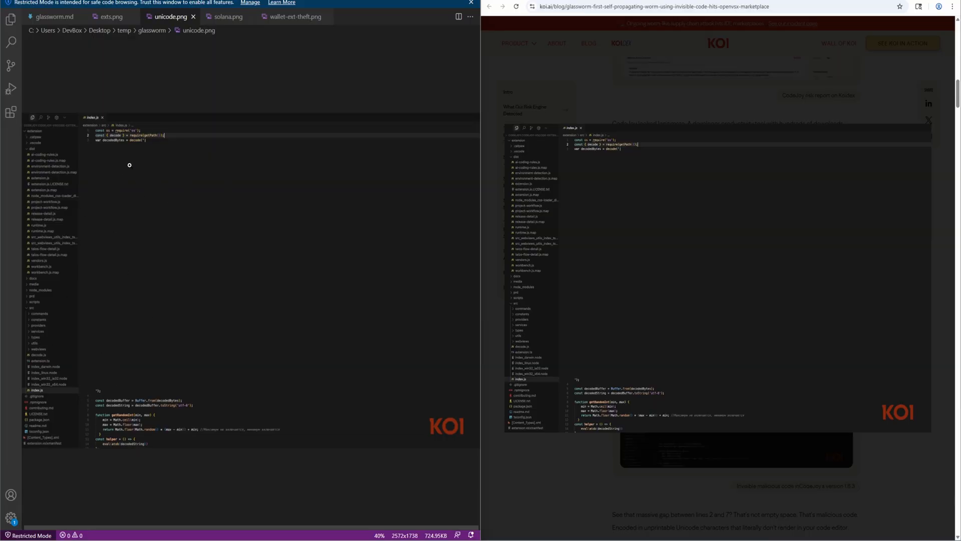
{"action": "mouse_move", "coordinate": [144, 284]}
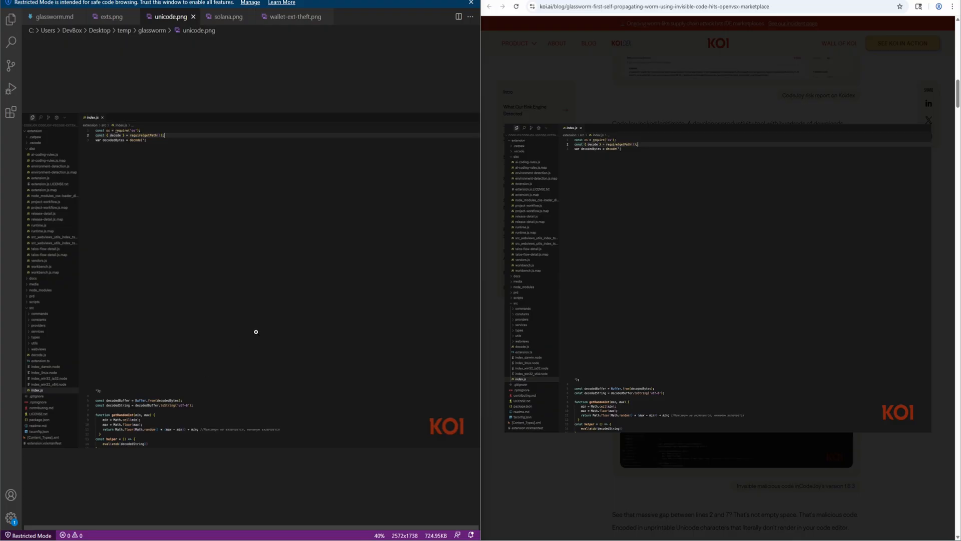
{"action": "mouse_move", "coordinate": [258, 327]}
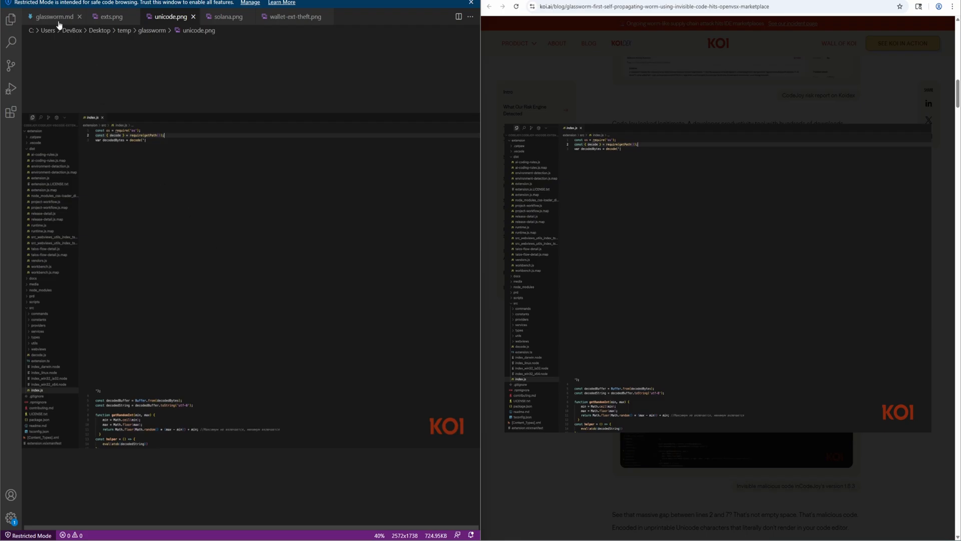
{"action": "mouse_move", "coordinate": [679, 106]}
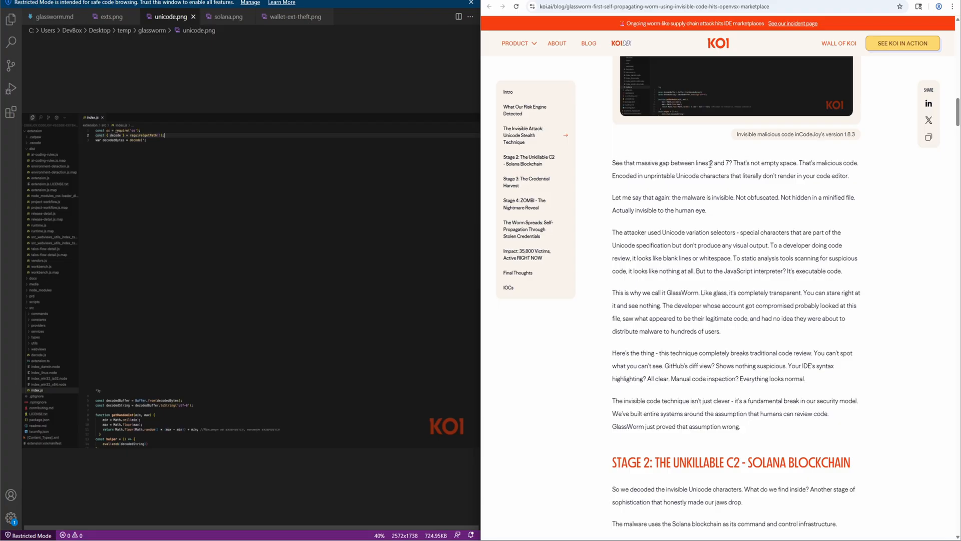
Emphasize the 'lines 2 and 7' and 'invisible to the human eye' phrases, then reach Stage 2
{"action": "double_click", "coordinate": [713, 162]}
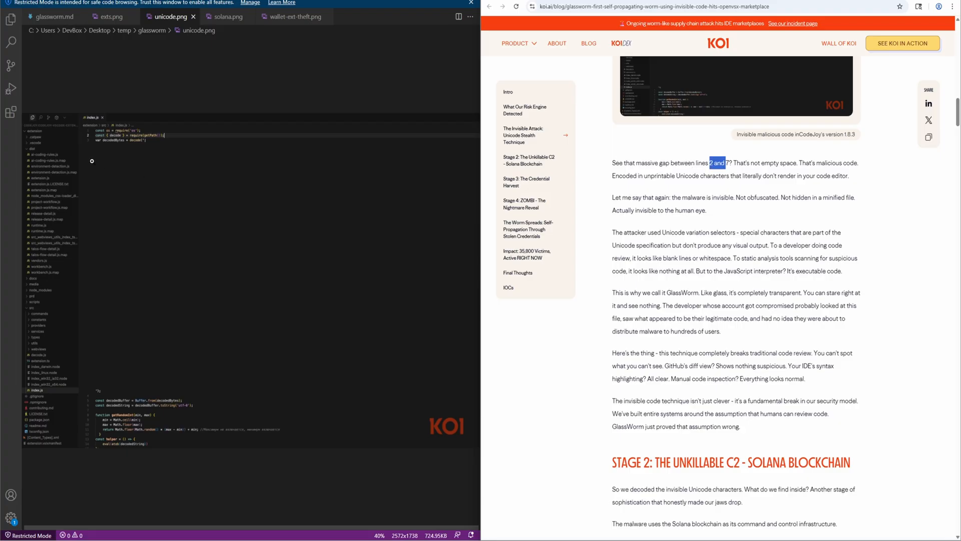
{"action": "mouse_move", "coordinate": [180, 353]}
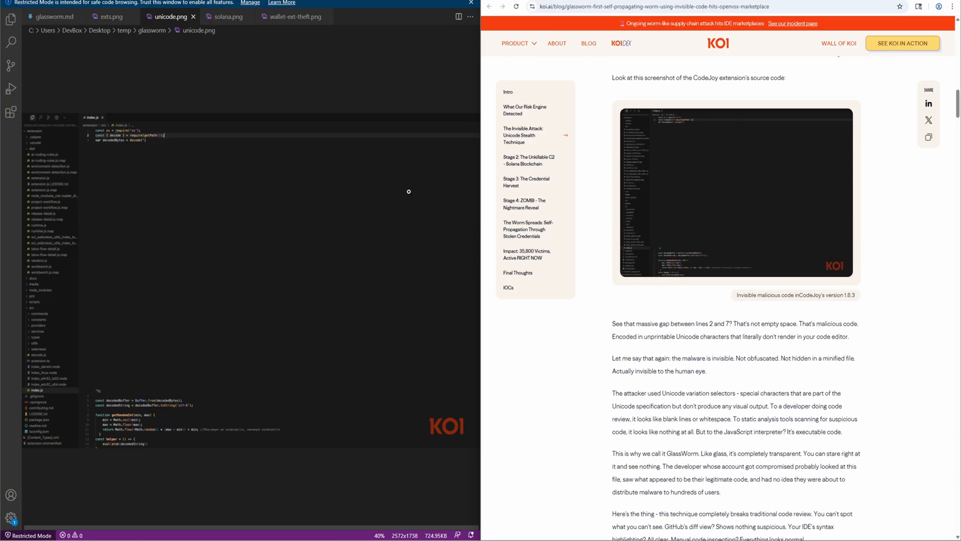
{"action": "mouse_move", "coordinate": [195, 221]}
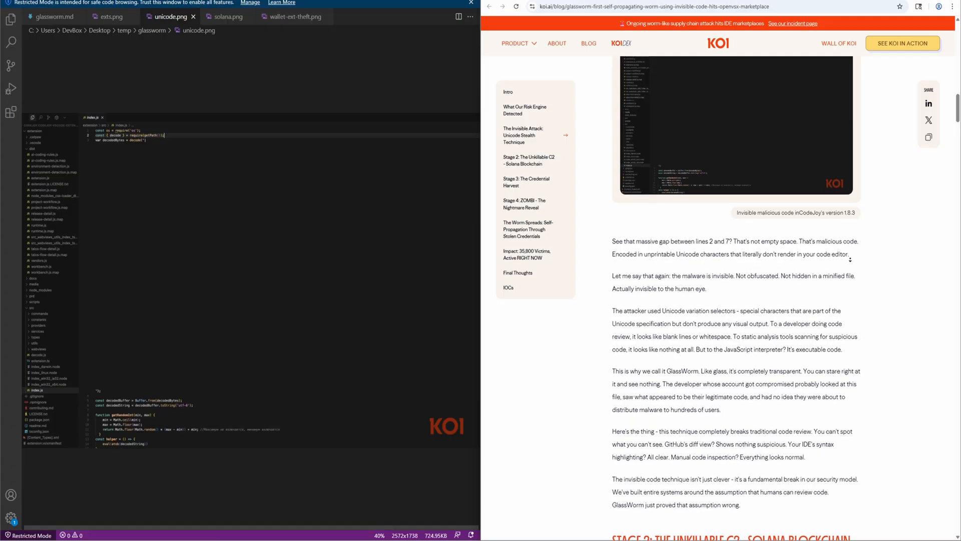
{"action": "scroll", "scroll_direction": "down", "scroll_amount": 3}
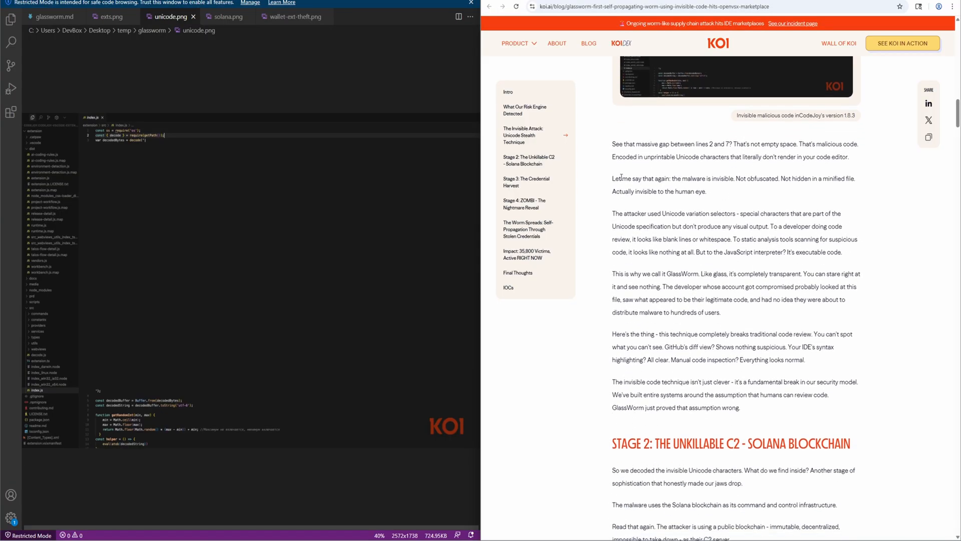
{"action": "double_click", "coordinate": [763, 178]}
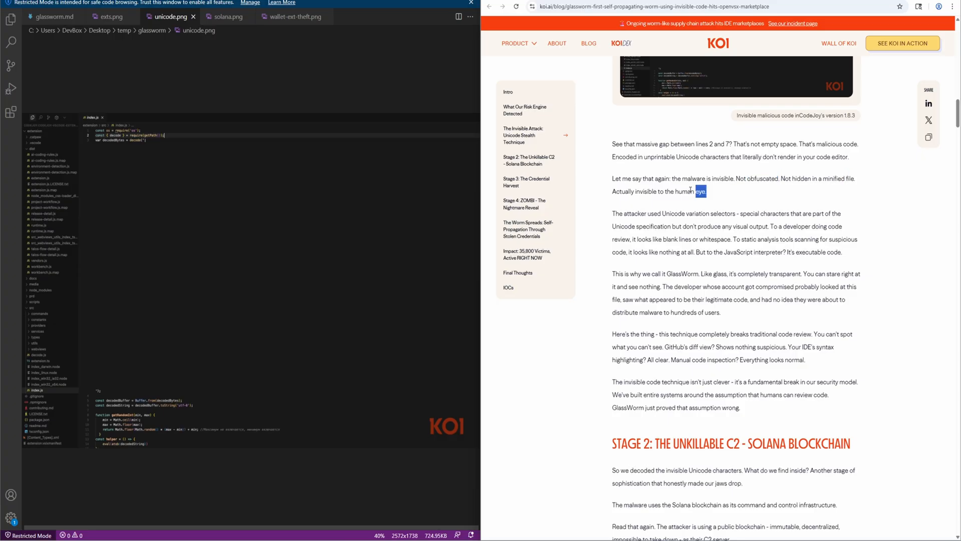
{"action": "left_click", "coordinate": [639, 214]}
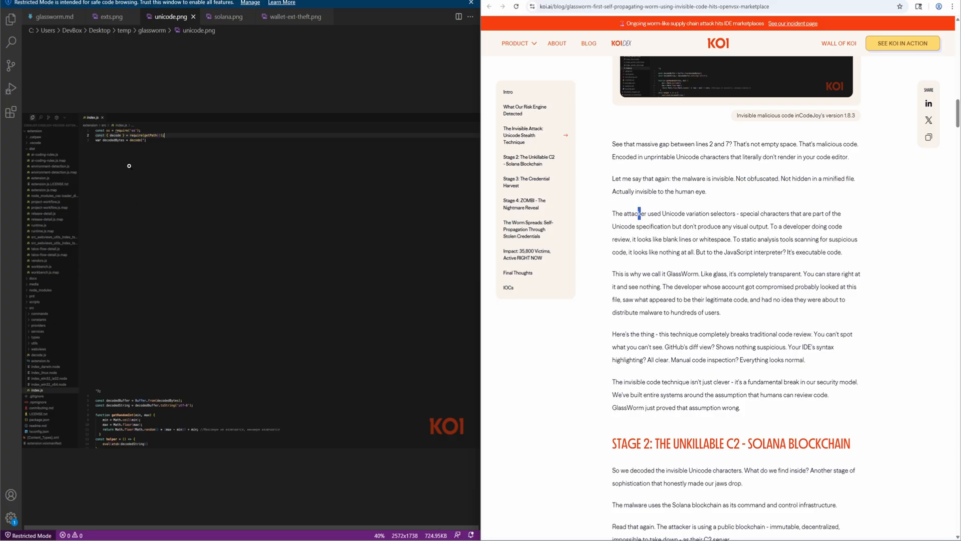
{"action": "mouse_move", "coordinate": [115, 318]}
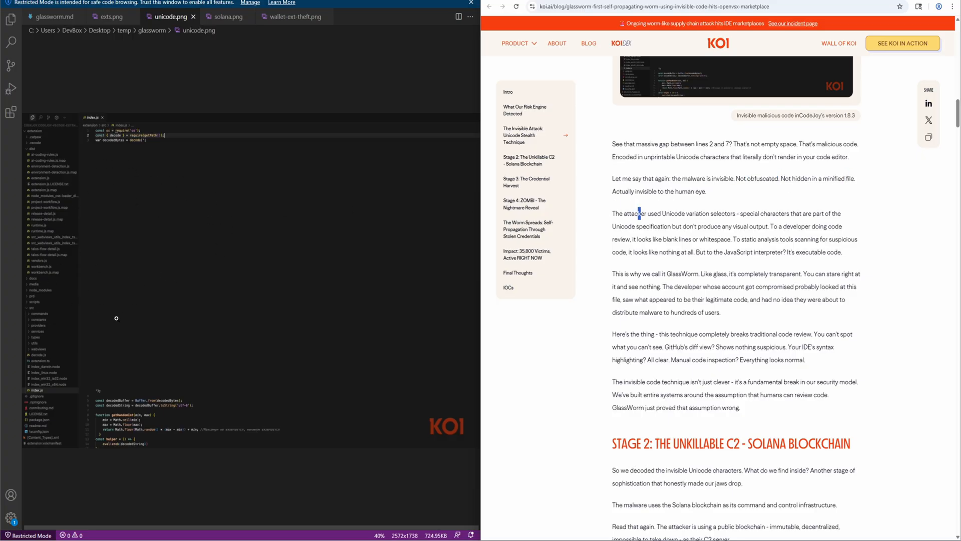
{"action": "scroll", "scroll_direction": "down", "scroll_amount": 3}
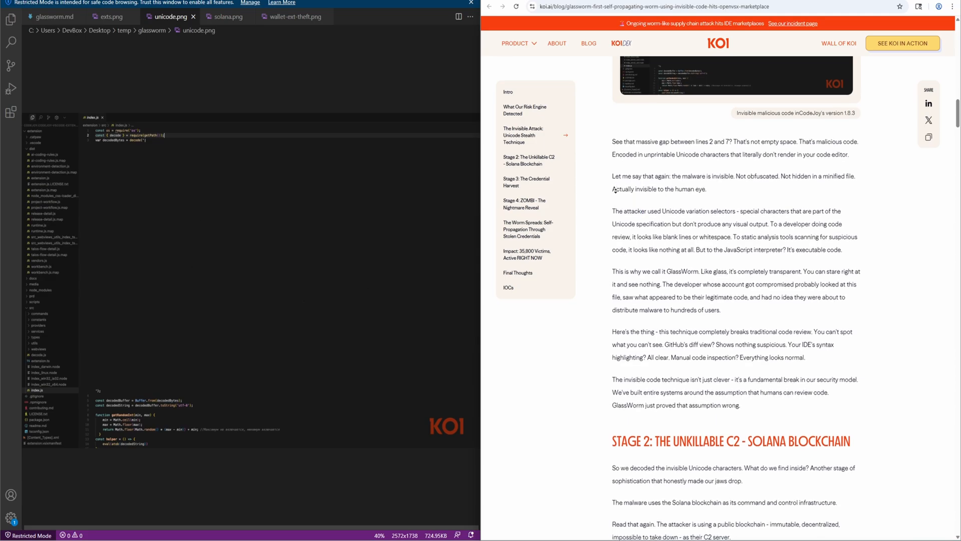
{"action": "scroll", "scroll_direction": "down", "scroll_amount": 3}
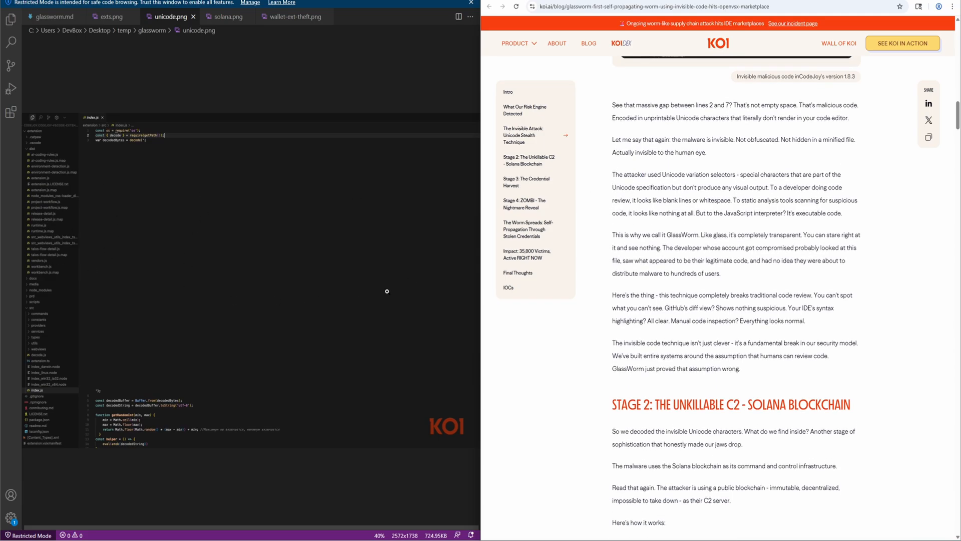
{"action": "scroll", "scroll_direction": "down", "scroll_amount": 3}
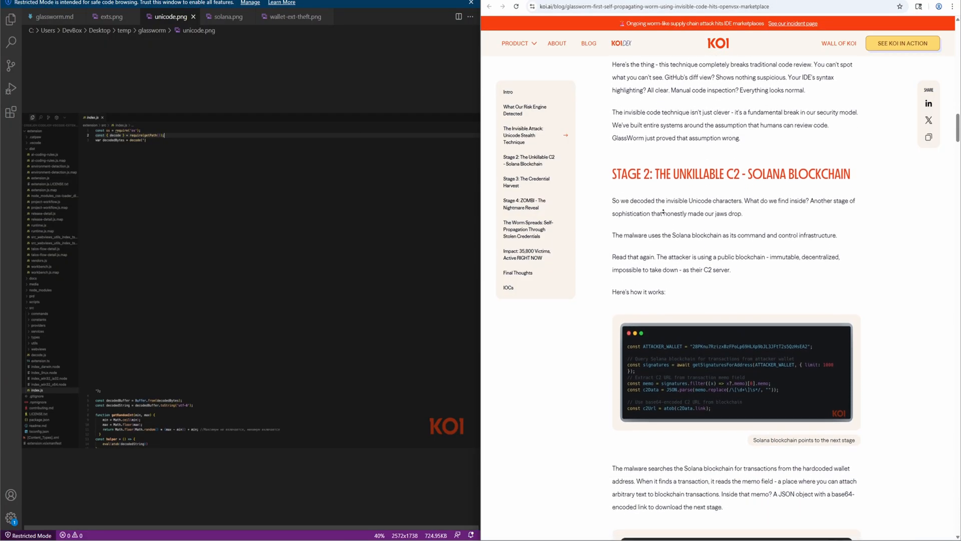
Highlight the 'Stage 2: The Unkillable C2 - Solana Blockchain' heading and reach the Solscan screenshot
{"action": "scroll", "scroll_direction": "down", "scroll_amount": 3}
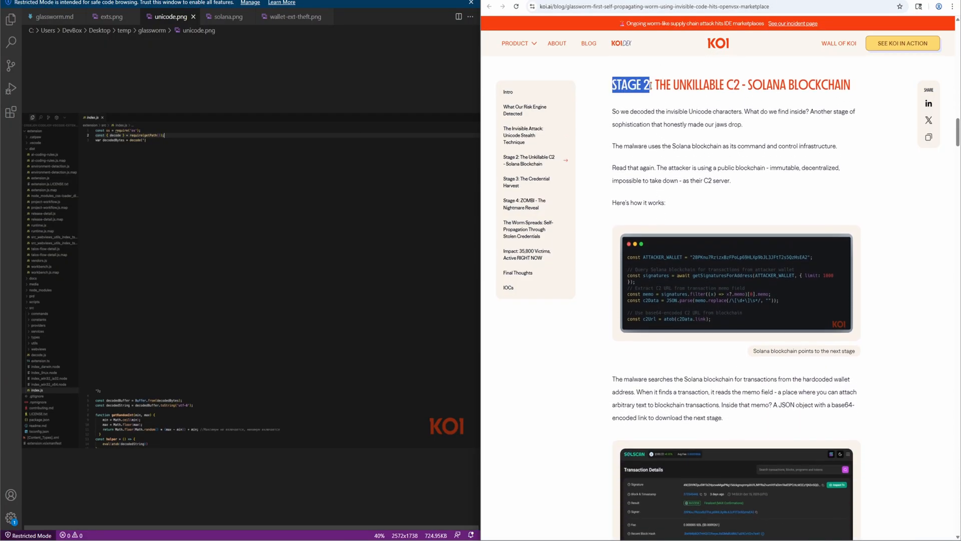
{"action": "left_click_drag", "start_coordinate": [656, 84], "coordinate": [852, 85]}
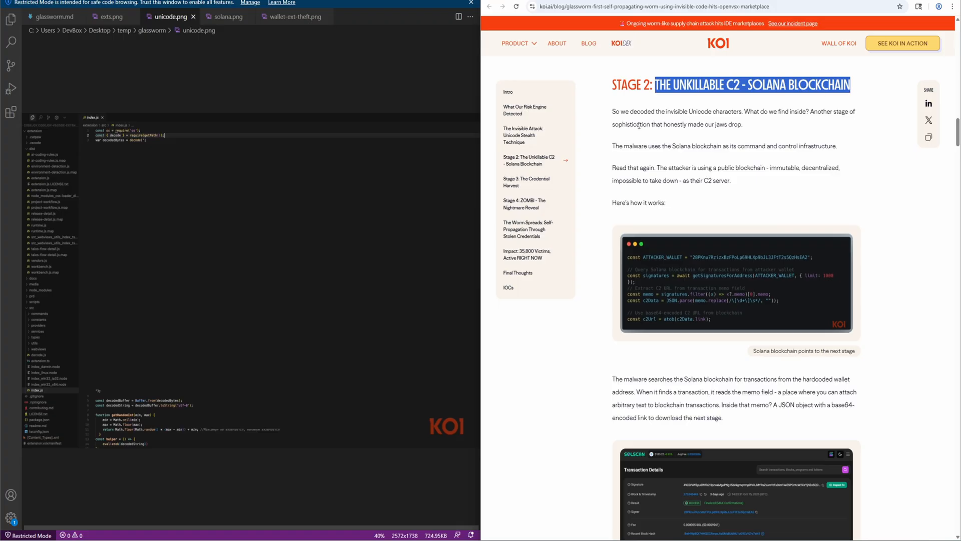
{"action": "mouse_move", "coordinate": [631, 136]}
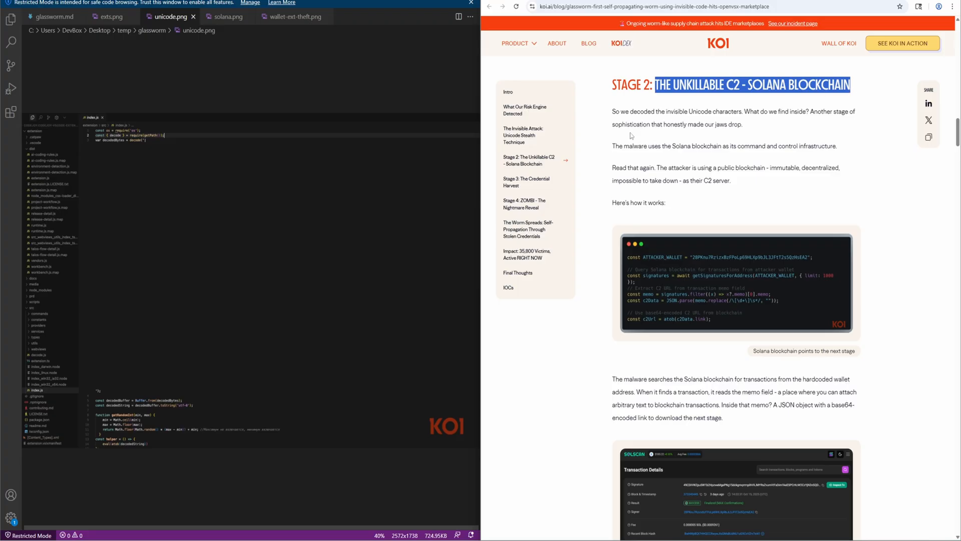
{"action": "mouse_move", "coordinate": [612, 147]}
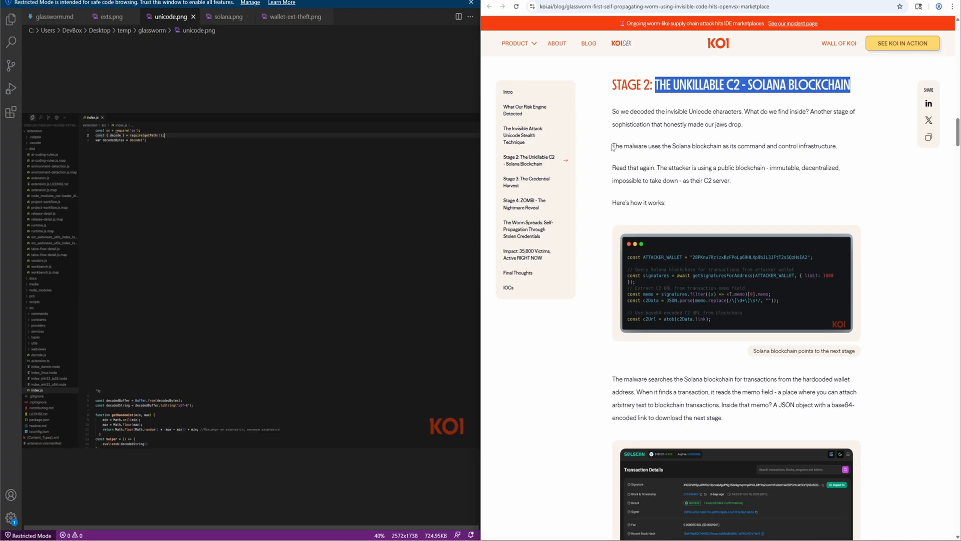
{"action": "scroll", "scroll_direction": "down", "scroll_amount": 3}
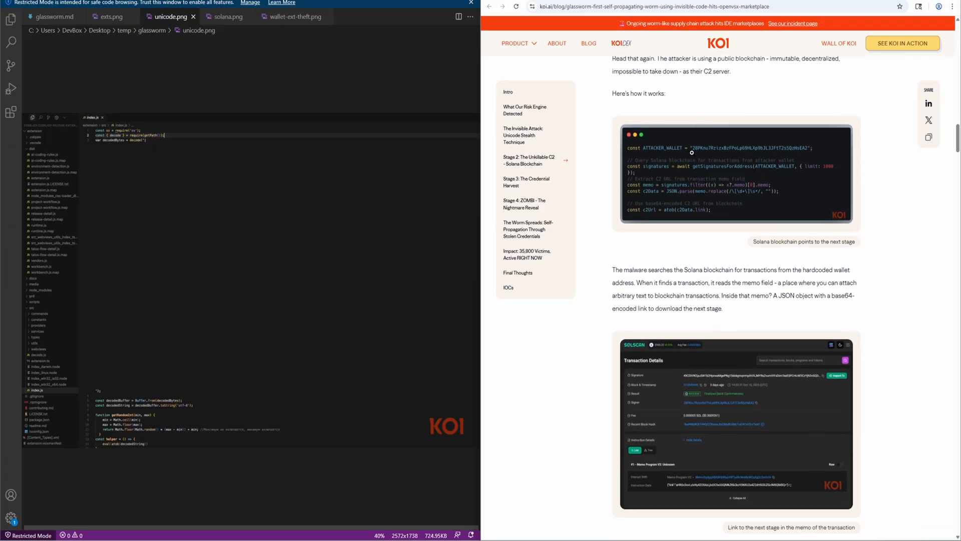
{"action": "scroll", "scroll_direction": "down", "scroll_amount": 3}
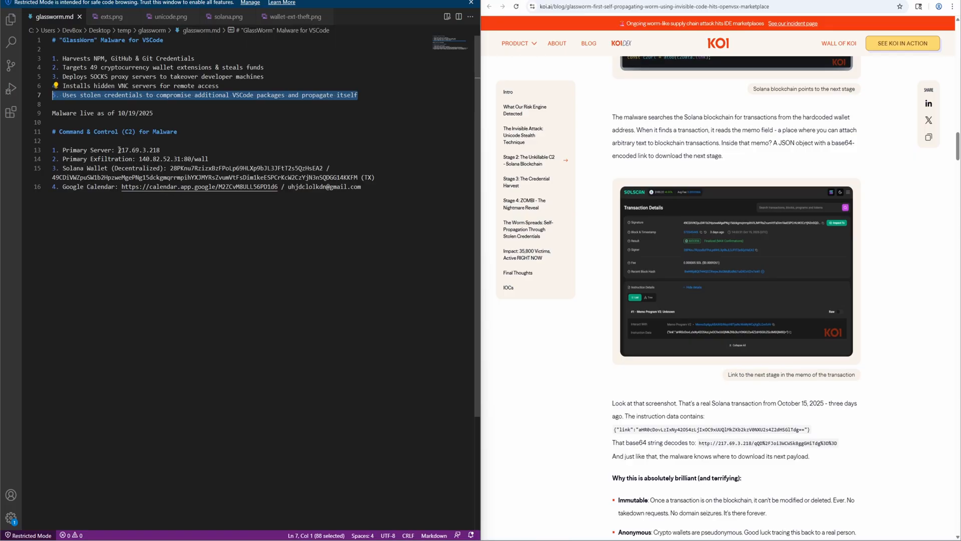
Select the exfiltration server address and the C2 server list in glassworm.md
{"action": "double_click", "coordinate": [138, 149]}
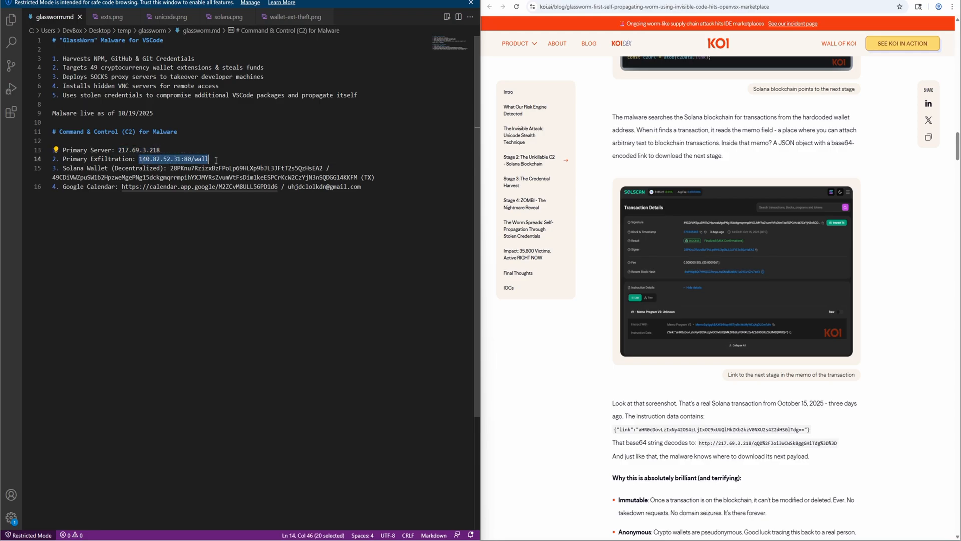
{"action": "mouse_move", "coordinate": [203, 146]}
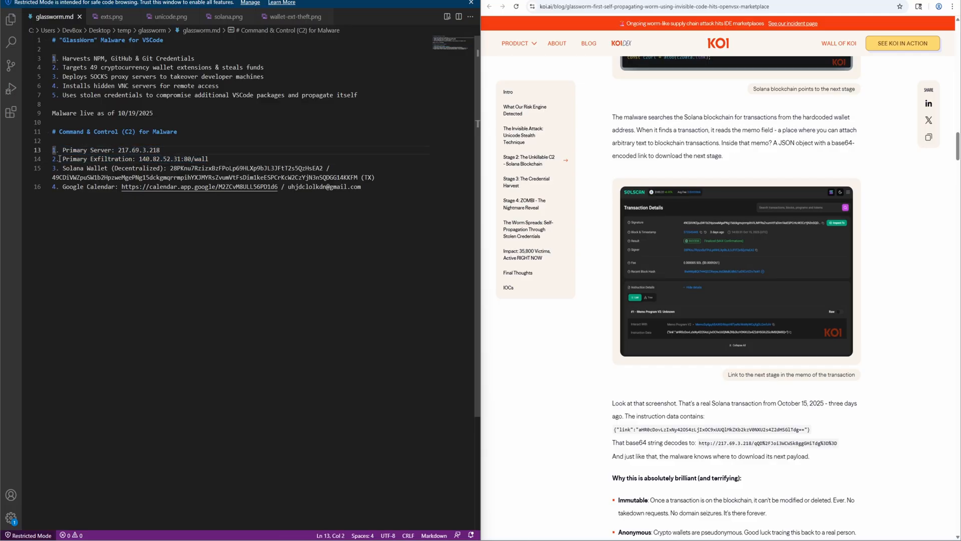
{"action": "left_click_drag", "start_coordinate": [57, 150], "coordinate": [207, 159]}
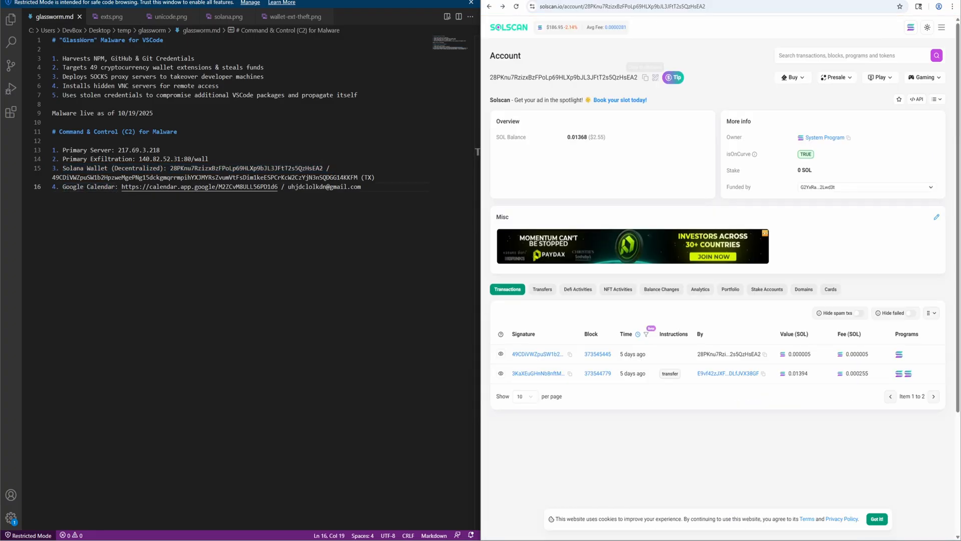
Switch to the shared Google Calendar event and open Chrome's developer console beside it
{"action": "left_click", "coordinate": [183, 186]}
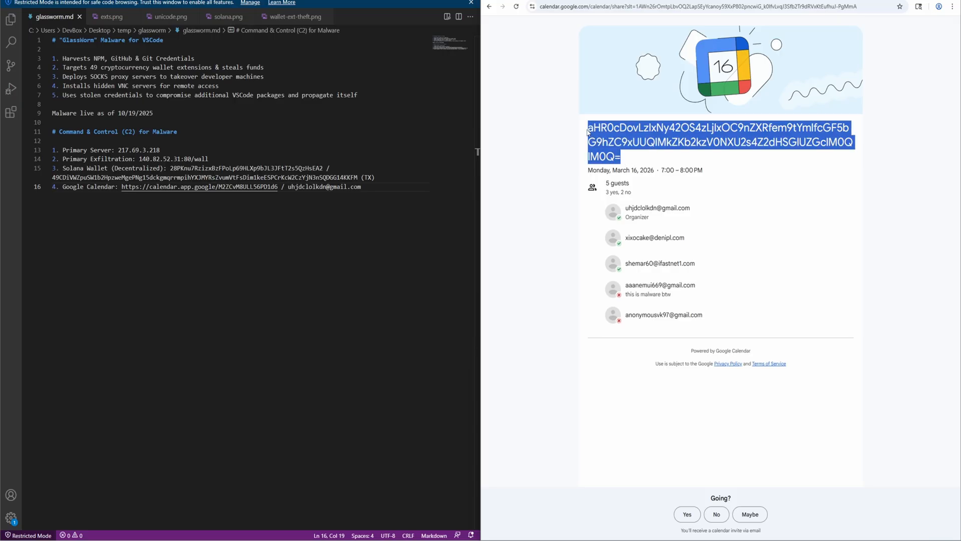
{"action": "mouse_move", "coordinate": [686, 76]}
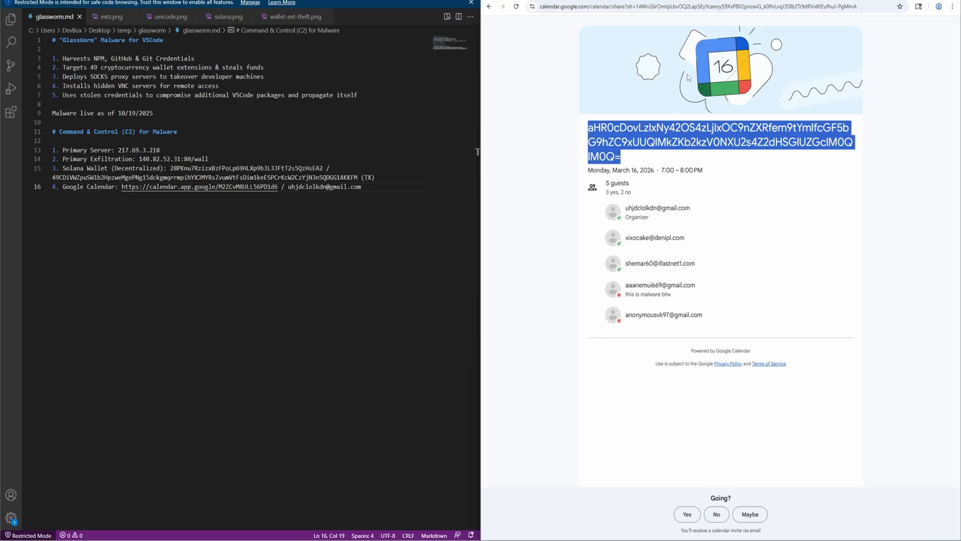
{"action": "mouse_move", "coordinate": [834, 86]}
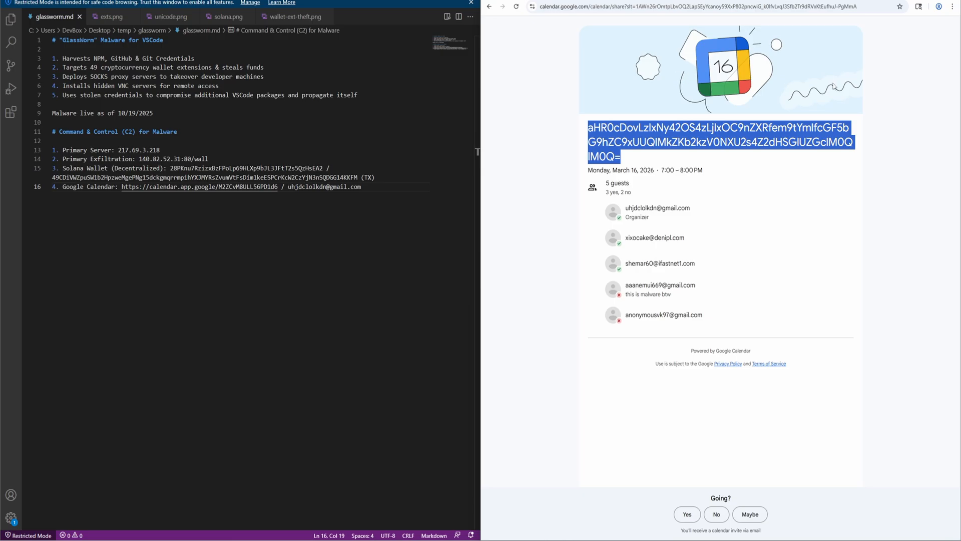
{"action": "left_click", "coordinate": [952, 7]}
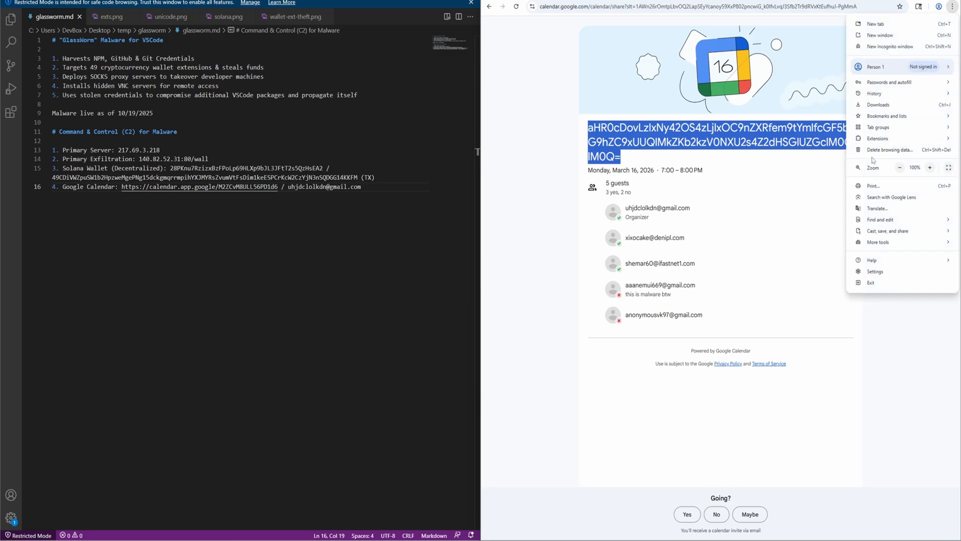
{"action": "left_click", "coordinate": [878, 241]}
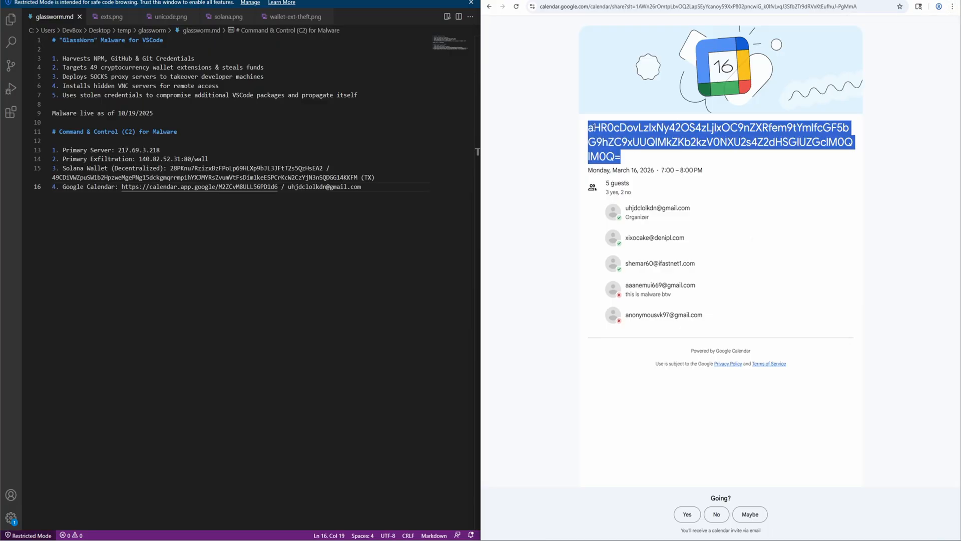
{"action": "left_click", "coordinate": [954, 7]}
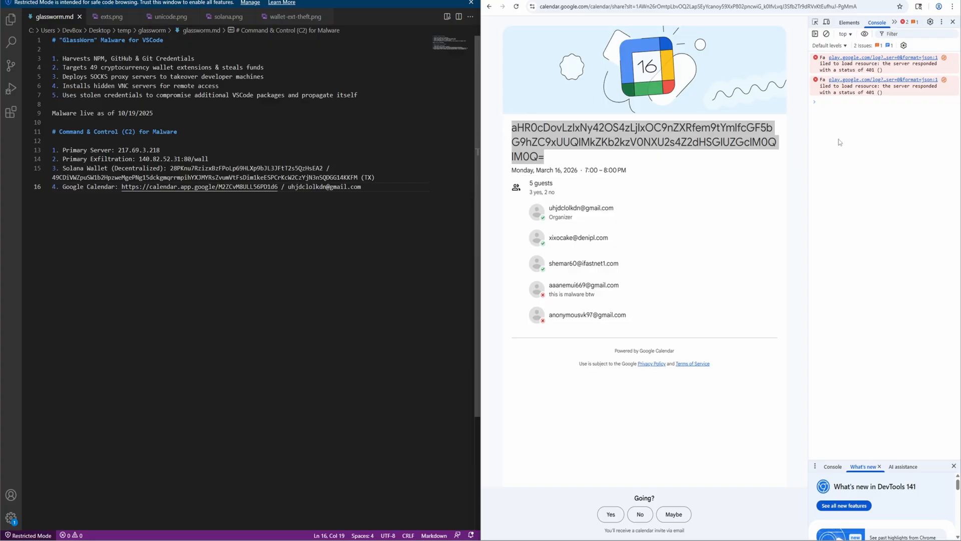
Decode the event title with atob into a get_zombi_payload URL and match 217.69.3.218 in the notes
{"action": "type", "text": "adob"}
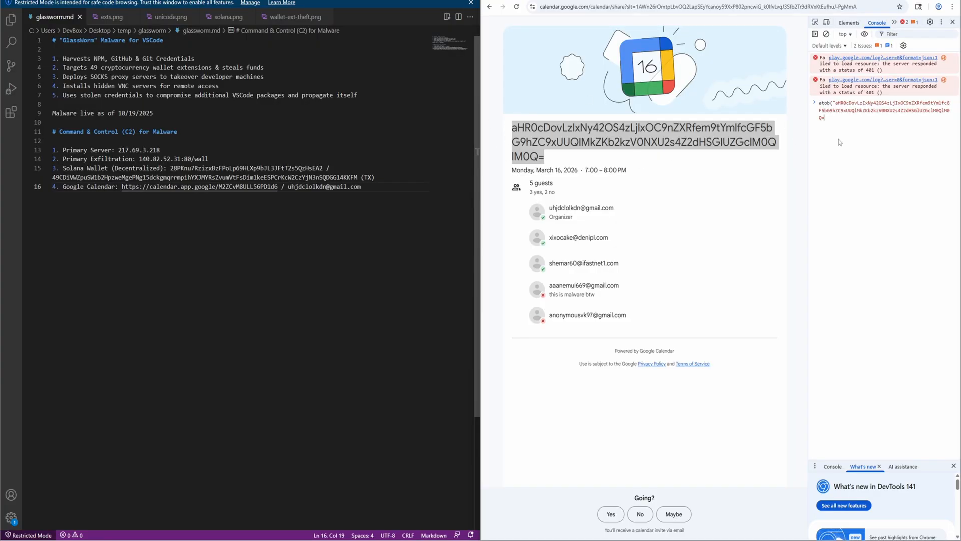
{"action": "key", "text": "Enter"}
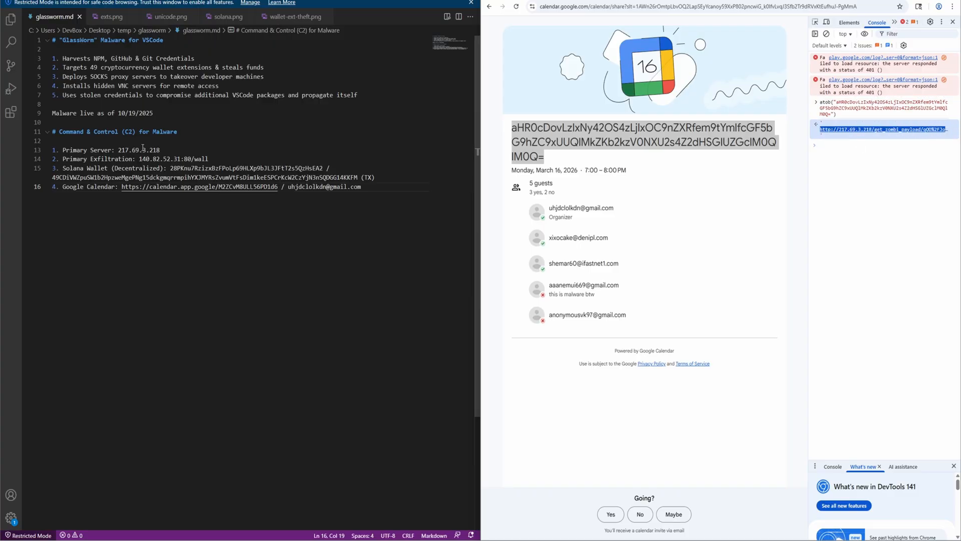
{"action": "double_click", "coordinate": [138, 150]}
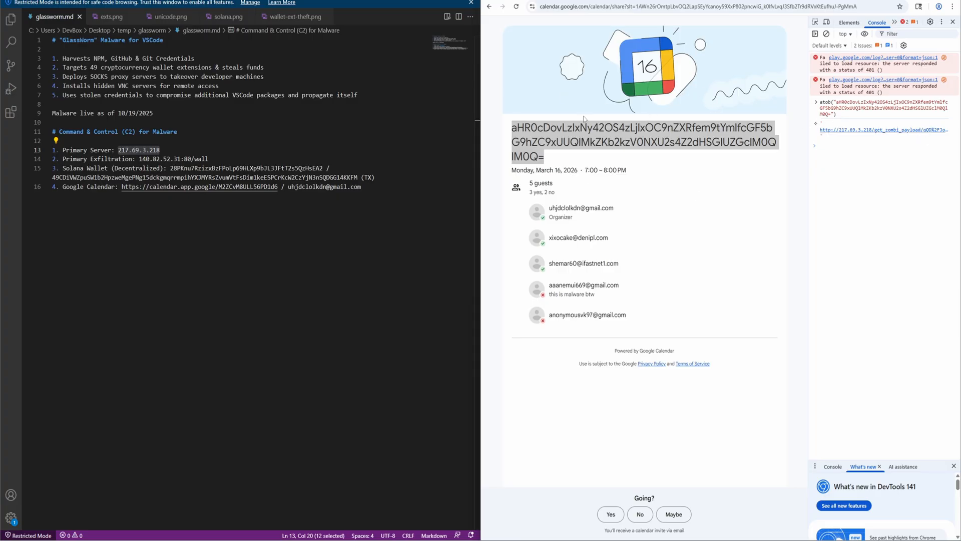
{"action": "left_click", "coordinate": [822, 145]}
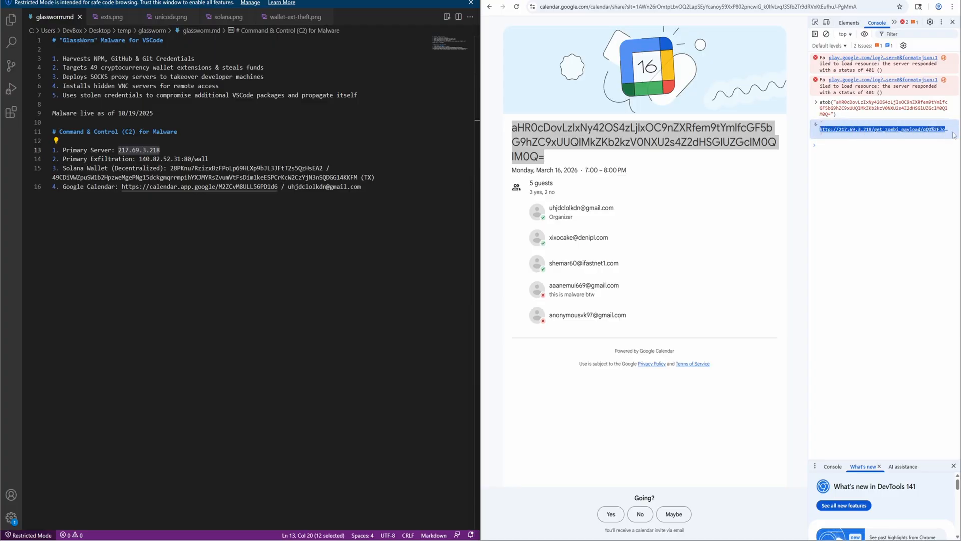
{"action": "mouse_move", "coordinate": [874, 134]}
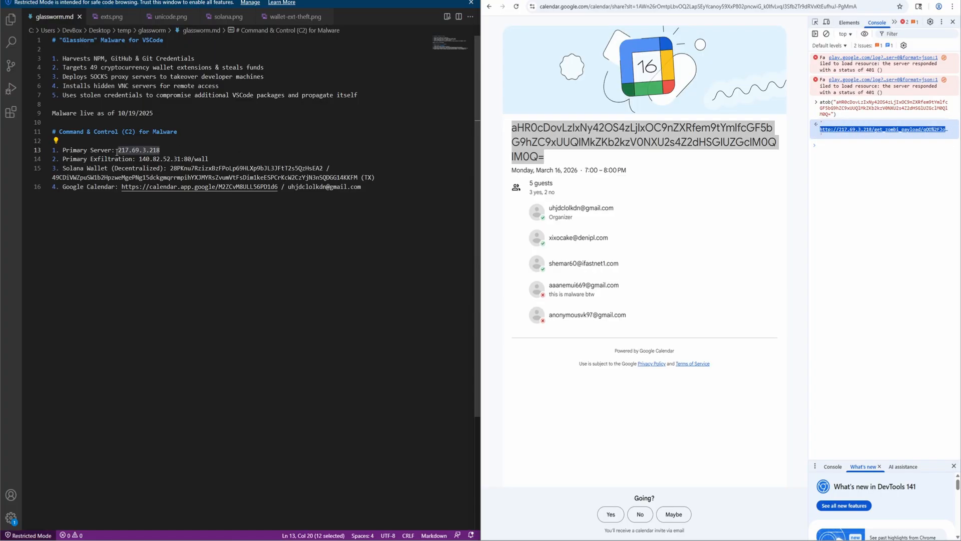
{"action": "double_click", "coordinate": [138, 149]}
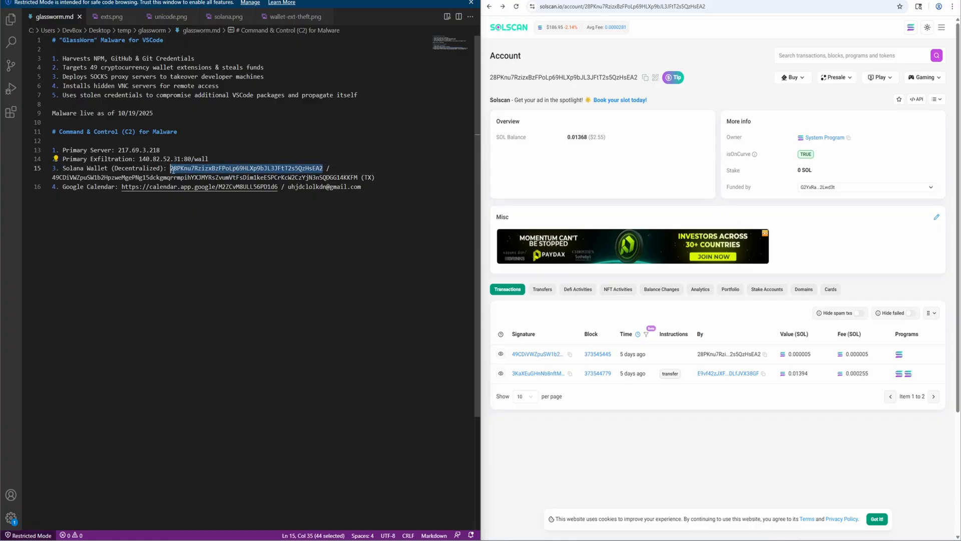
{"action": "mouse_move", "coordinate": [585, 136]}
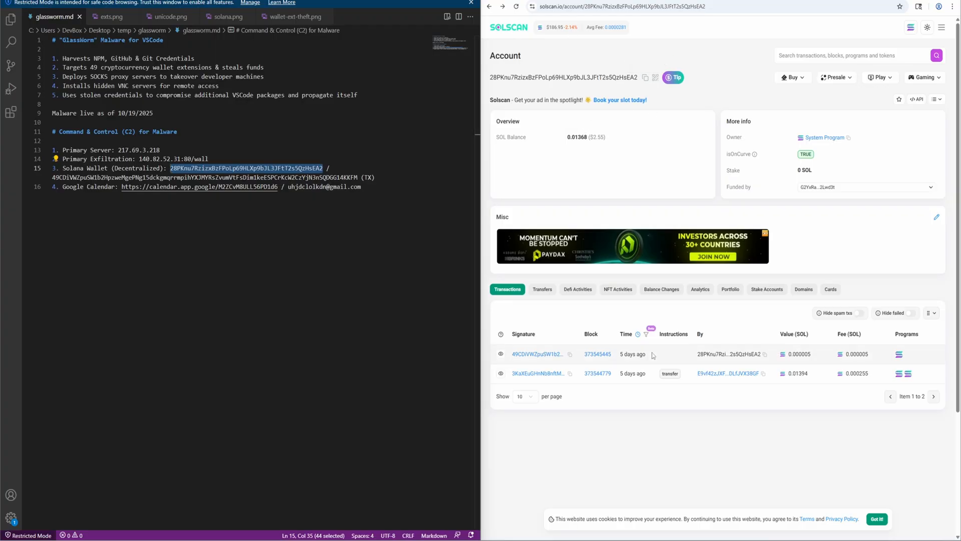
{"action": "mouse_move", "coordinate": [537, 354]}
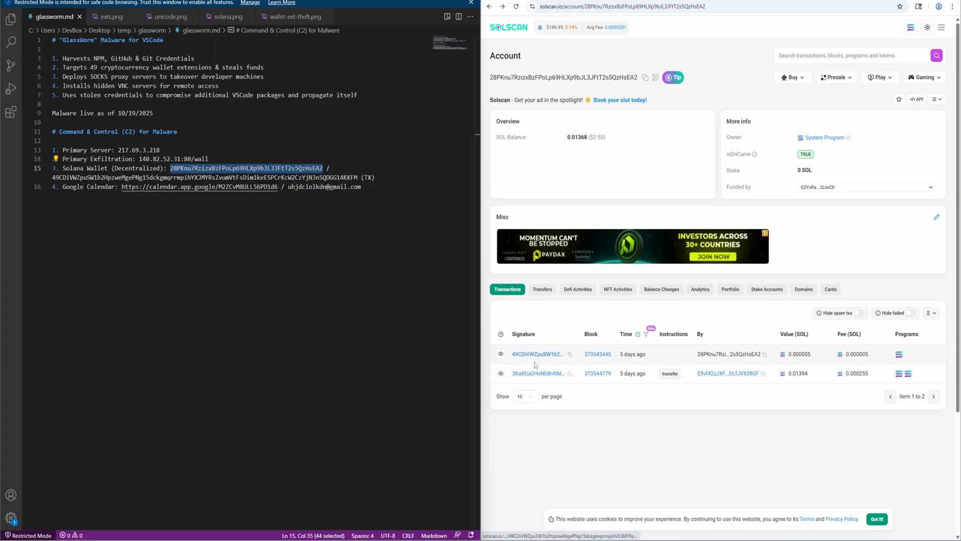
Open the wallet's latest Solscan transaction and reveal its memo instruction's base64 link
{"action": "left_click", "coordinate": [536, 354]}
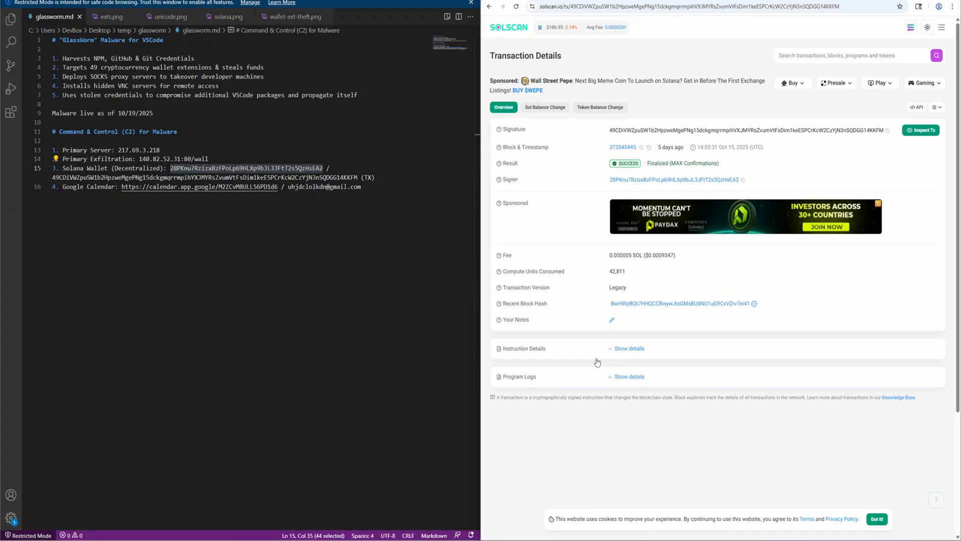
{"action": "left_click", "coordinate": [629, 348]}
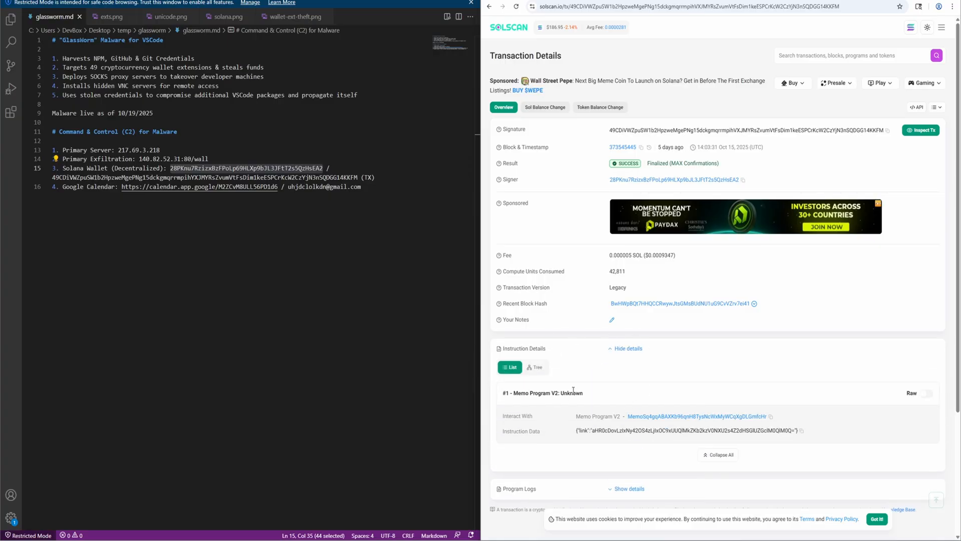
{"action": "mouse_move", "coordinate": [604, 349]}
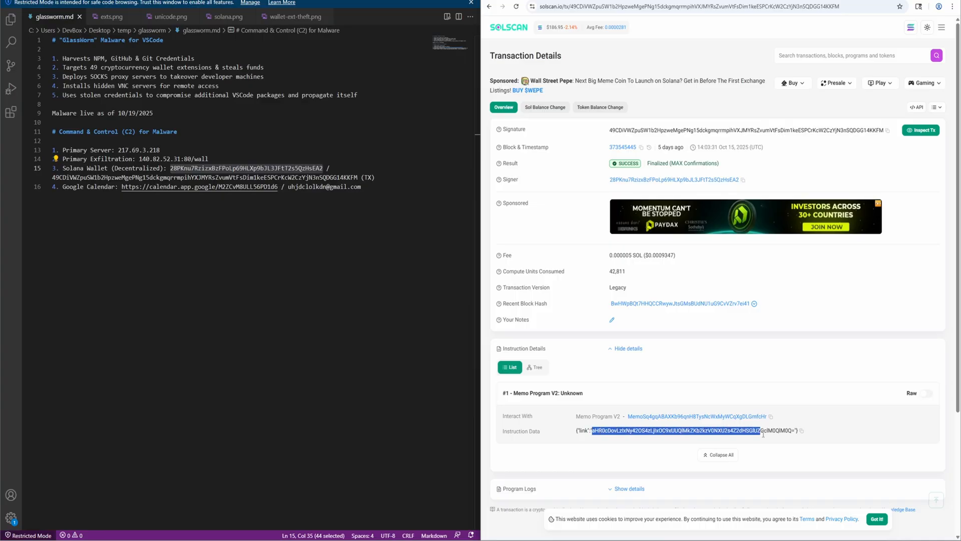
{"action": "left_click", "coordinate": [953, 6]}
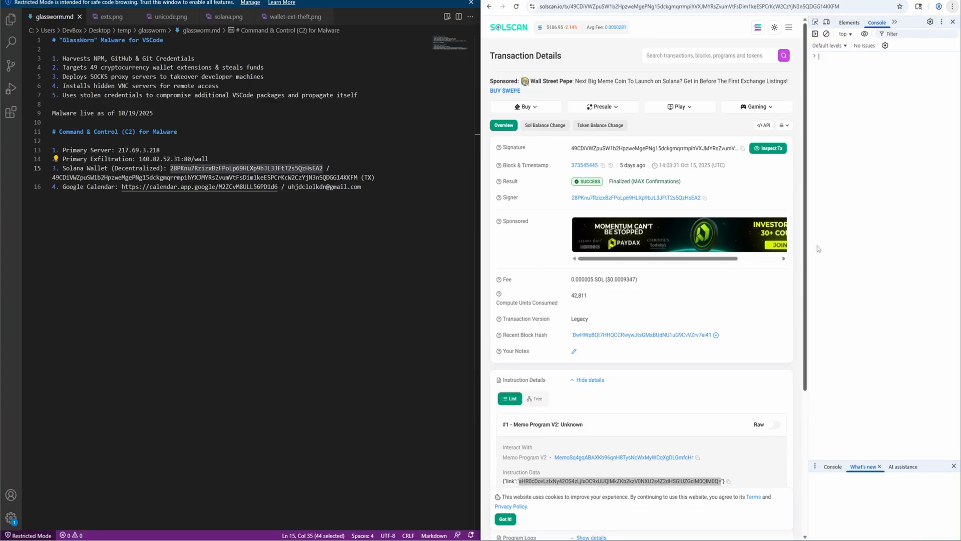
Run atob() on the memo's base64 link and compare it with Primary Server IP 217.69.3.218
{"action": "type", "text": "atob("}
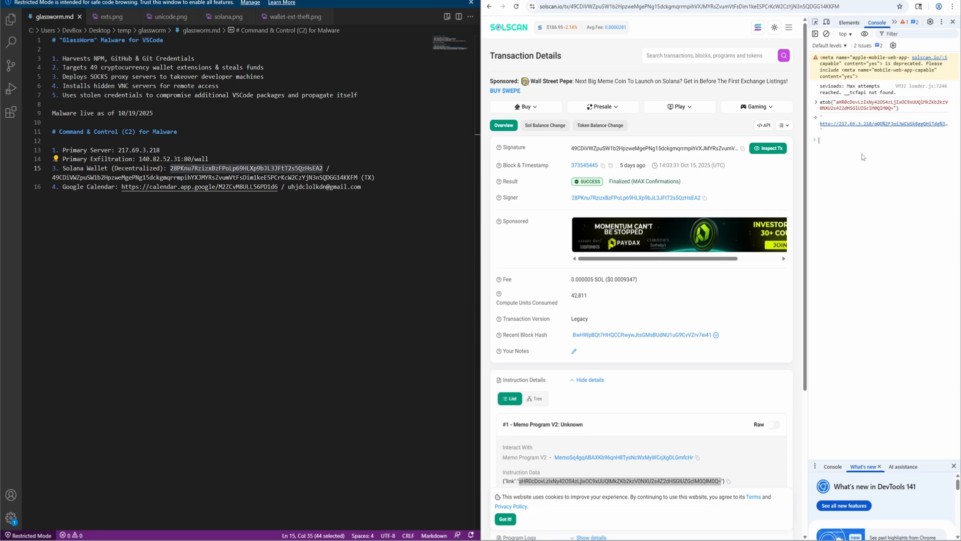
{"action": "double_click", "coordinate": [140, 149]}
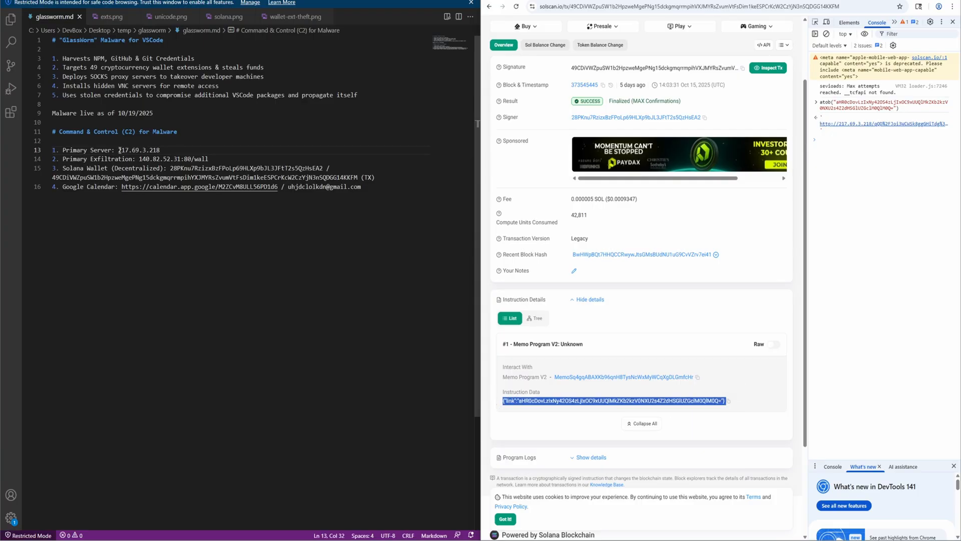
{"action": "double_click", "coordinate": [139, 149]}
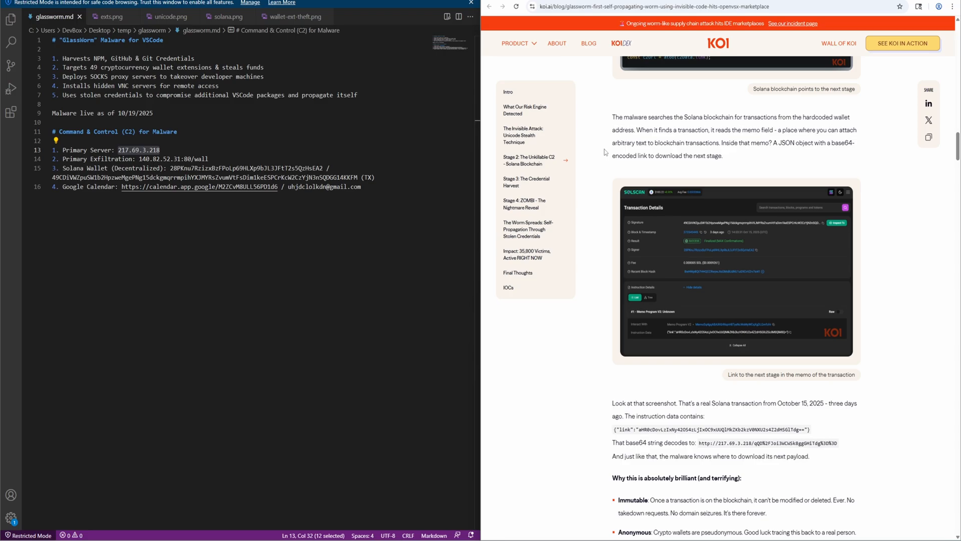
Scroll to 'Why this is absolutely brilliant' and highlight a reason the blockchain C2 resists takedown
{"action": "scroll", "scroll_direction": "down", "scroll_amount": 3}
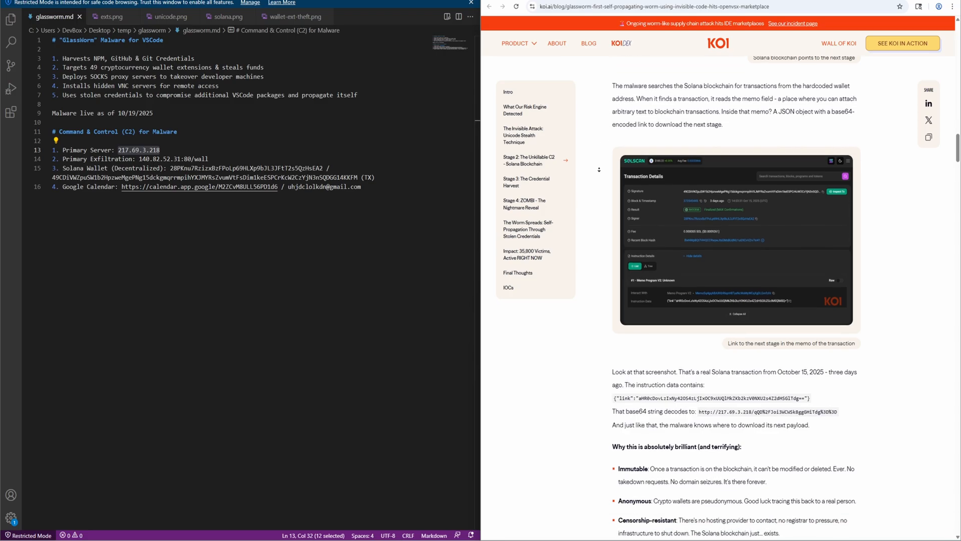
{"action": "scroll", "scroll_direction": "down", "scroll_amount": 3}
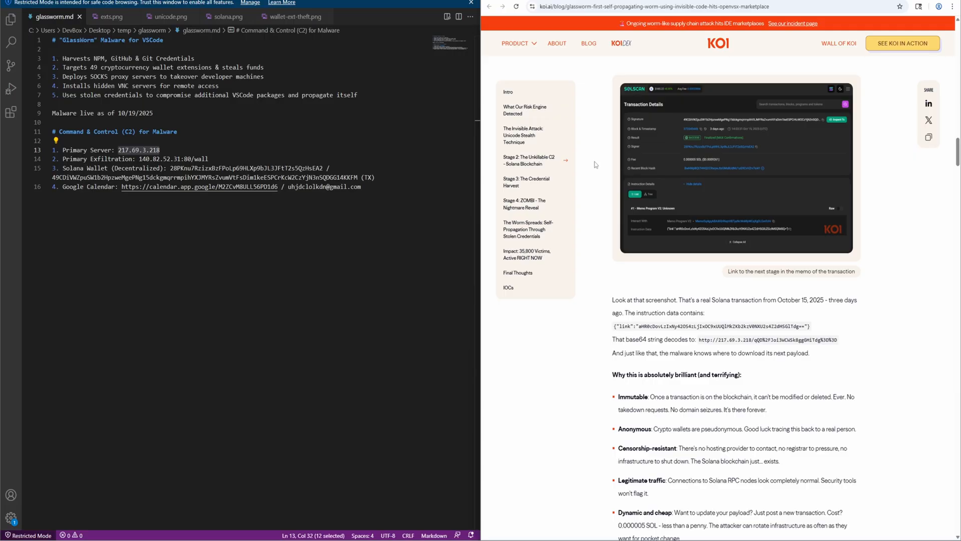
{"action": "mouse_move", "coordinate": [747, 188]}
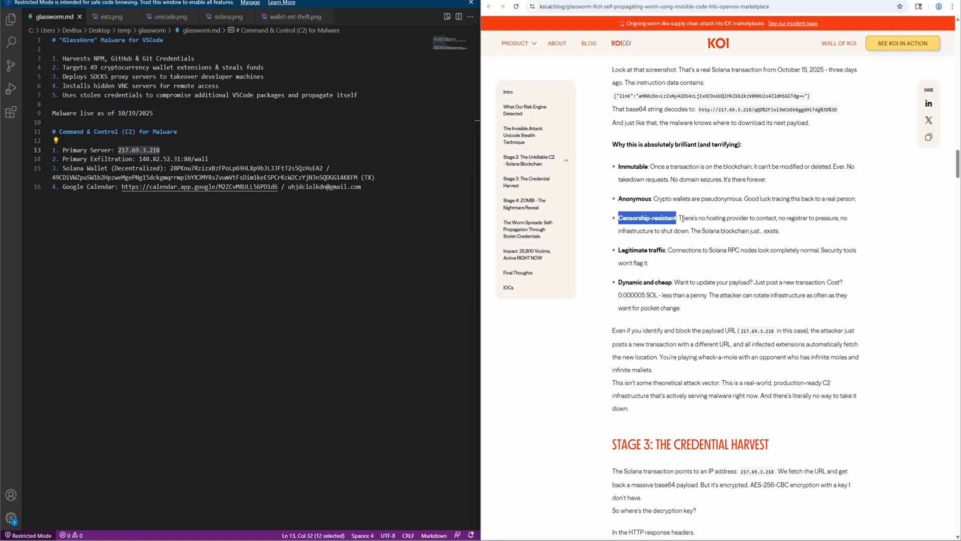
{"action": "mouse_move", "coordinate": [684, 222]}
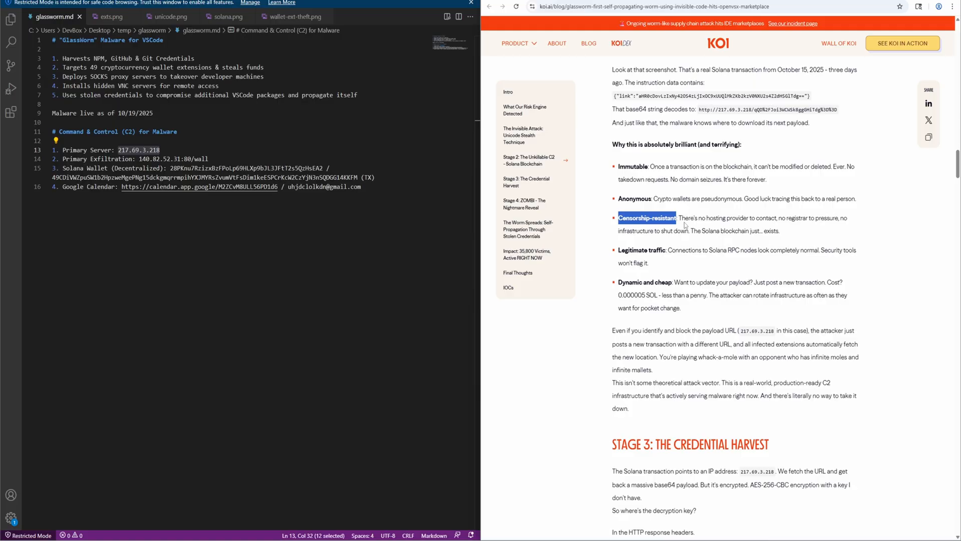
{"action": "double_click", "coordinate": [633, 250]}
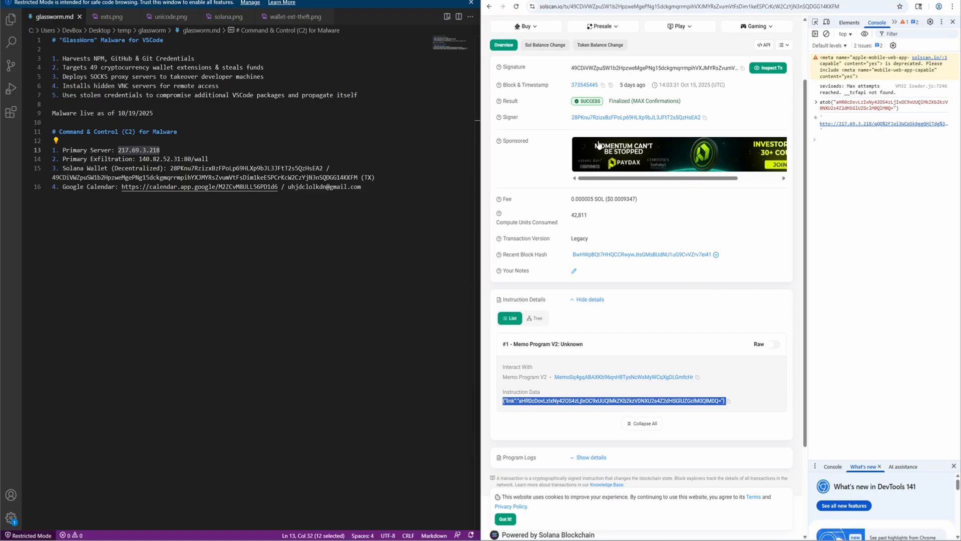
{"action": "mouse_move", "coordinate": [636, 117]}
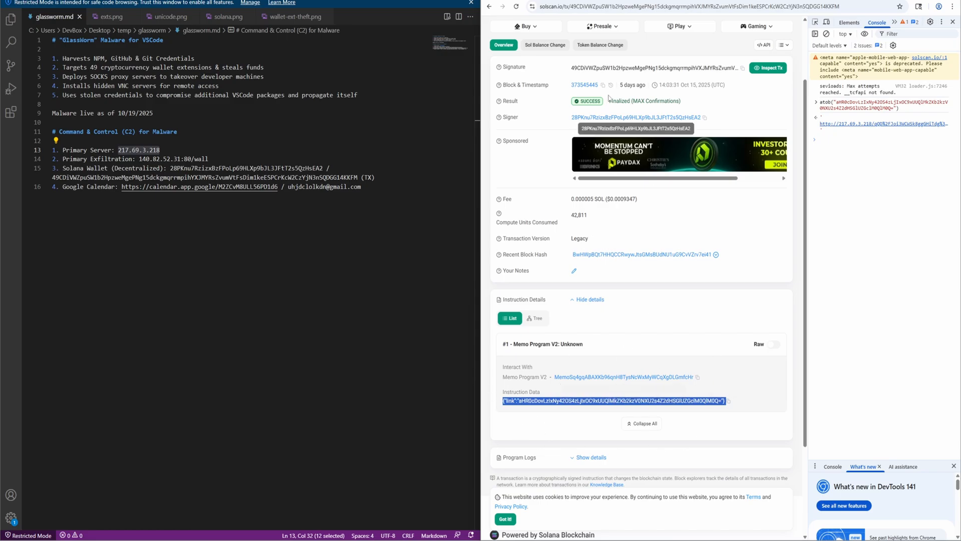
{"action": "mouse_move", "coordinate": [521, 388]}
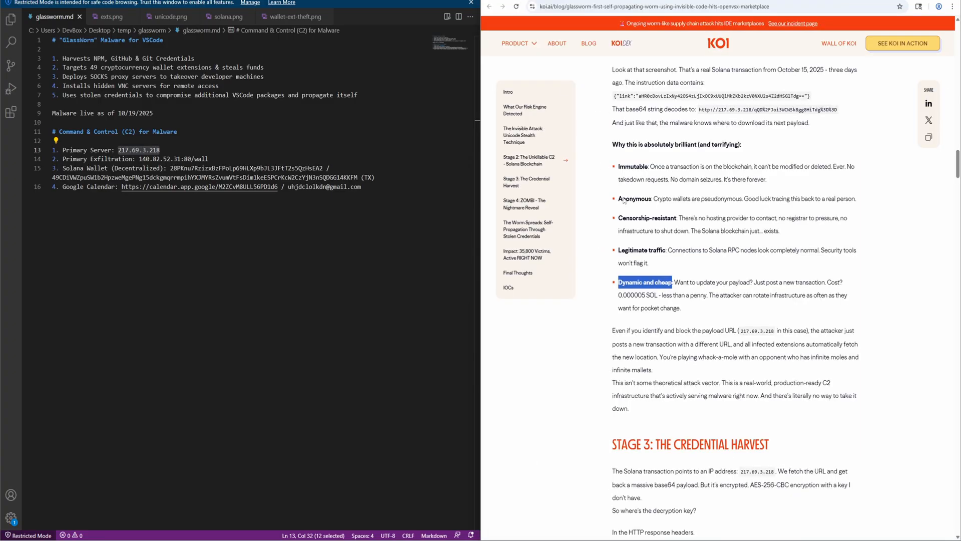
Scroll the KOI article down to the 'Stage 3: The Credential Harvest' heading and its wallet-hunting code
{"action": "scroll", "scroll_direction": "down", "scroll_amount": 3}
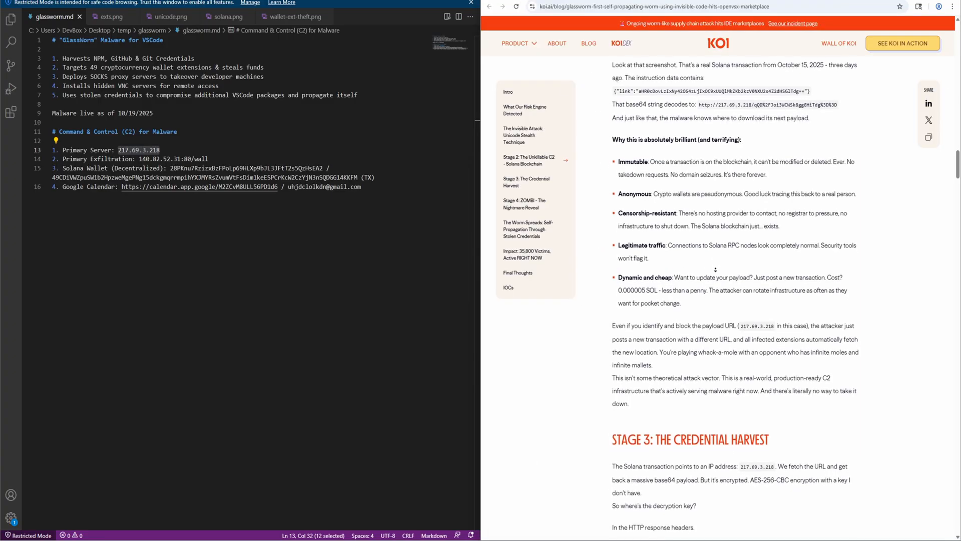
{"action": "scroll", "scroll_direction": "down", "scroll_amount": 3}
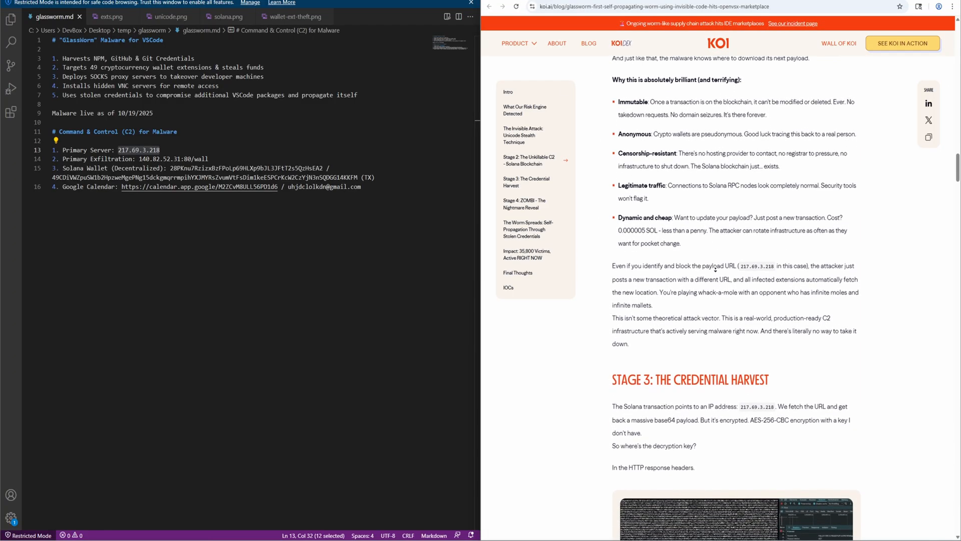
{"action": "scroll", "scroll_direction": "down", "scroll_amount": 3}
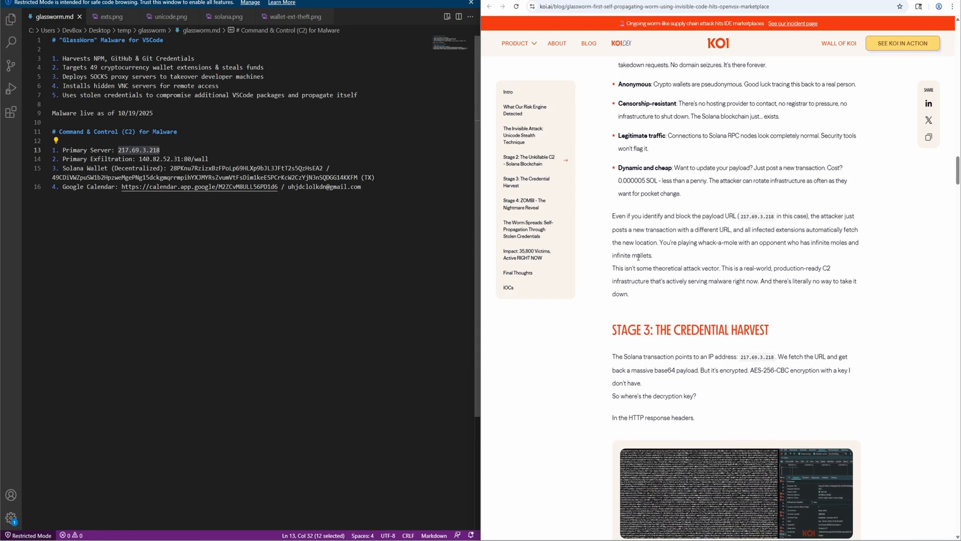
{"action": "scroll", "scroll_direction": "down", "scroll_amount": 3}
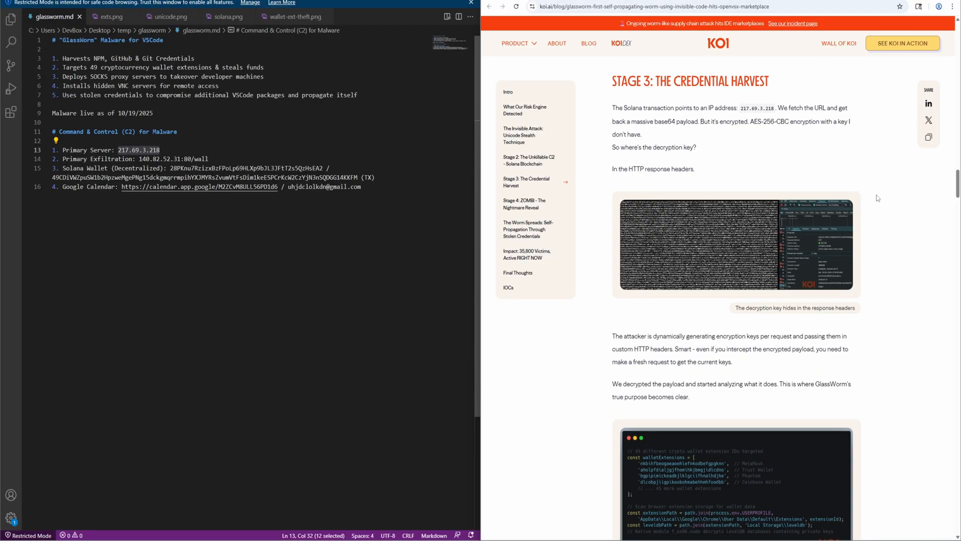
{"action": "scroll", "scroll_direction": "down", "scroll_amount": 3}
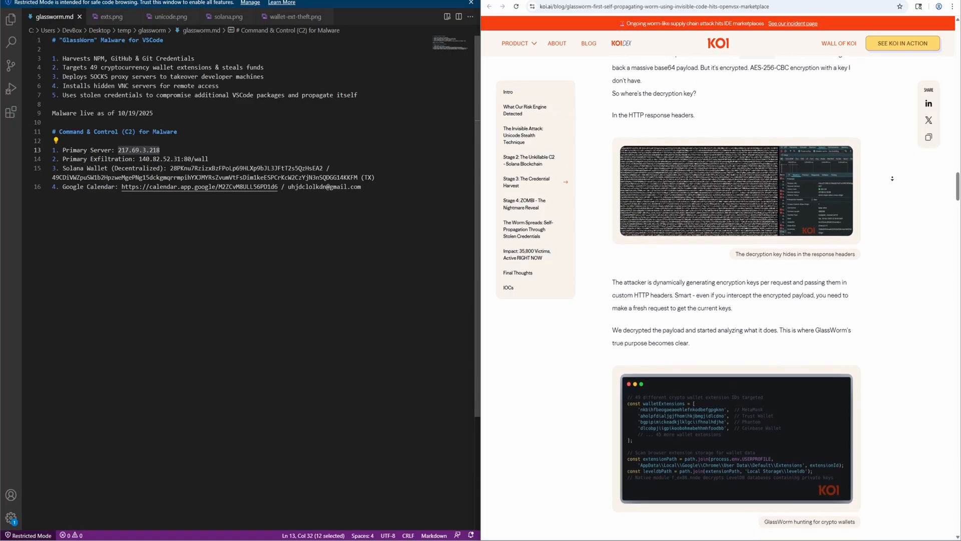
{"action": "scroll", "scroll_direction": "down", "scroll_amount": 3}
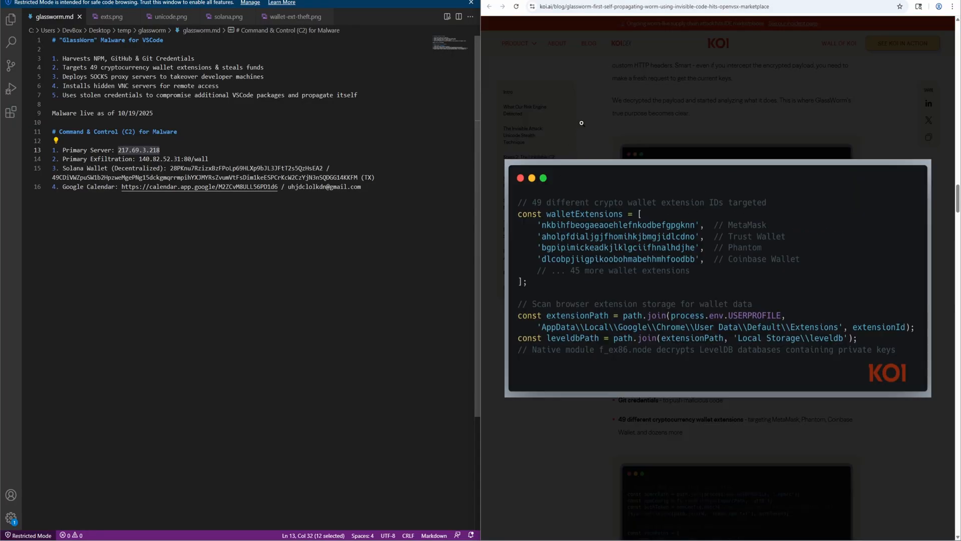
{"action": "mouse_move", "coordinate": [666, 222]}
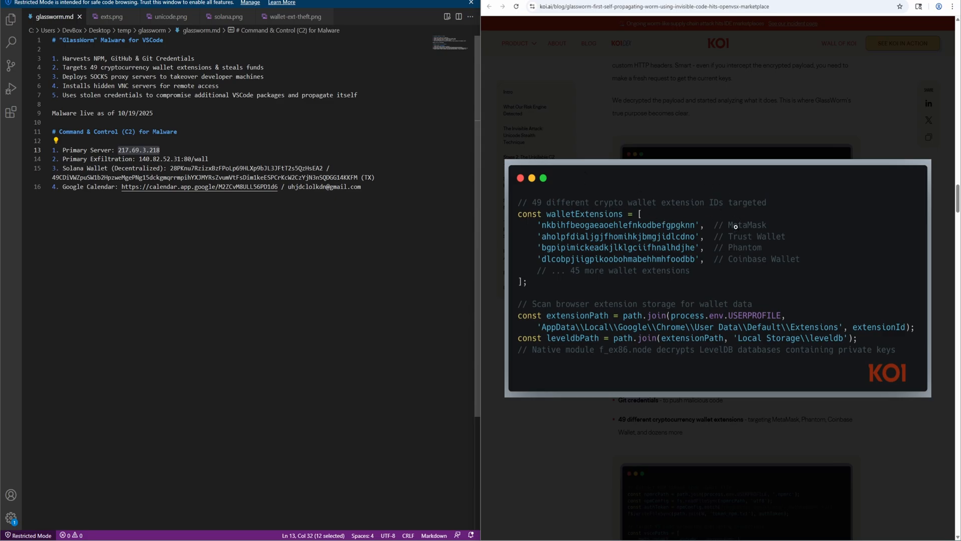
{"action": "mouse_move", "coordinate": [756, 260]}
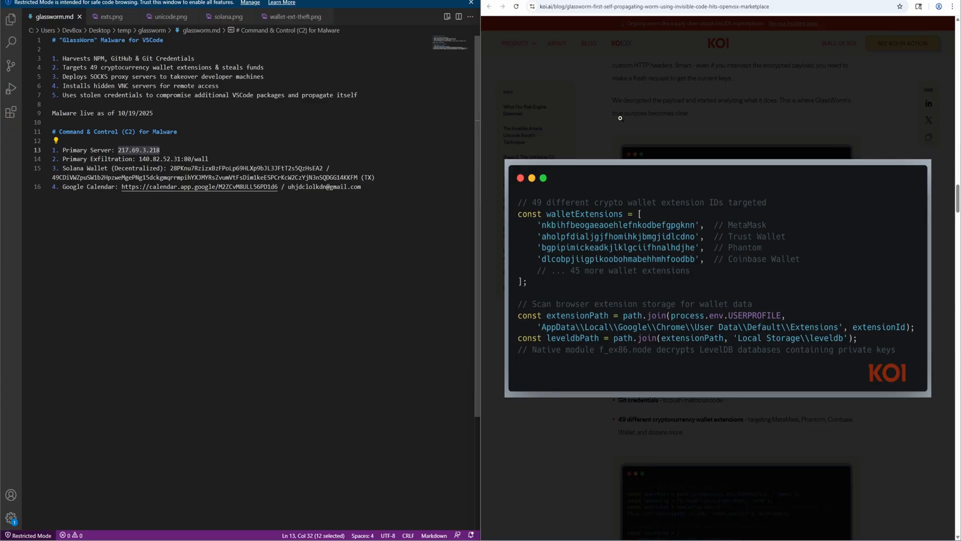
{"action": "mouse_move", "coordinate": [618, 115]}
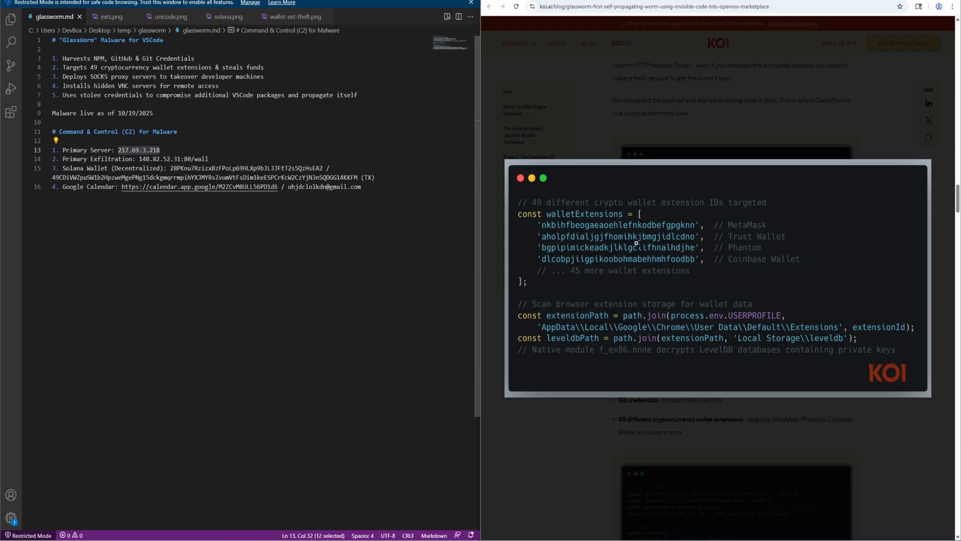
{"action": "mouse_move", "coordinate": [647, 238]}
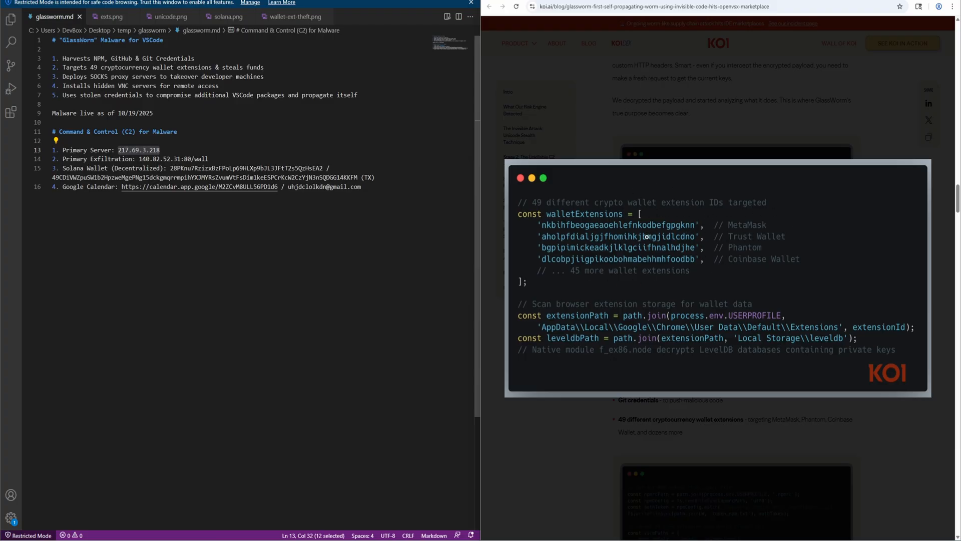
{"action": "mouse_move", "coordinate": [691, 213]}
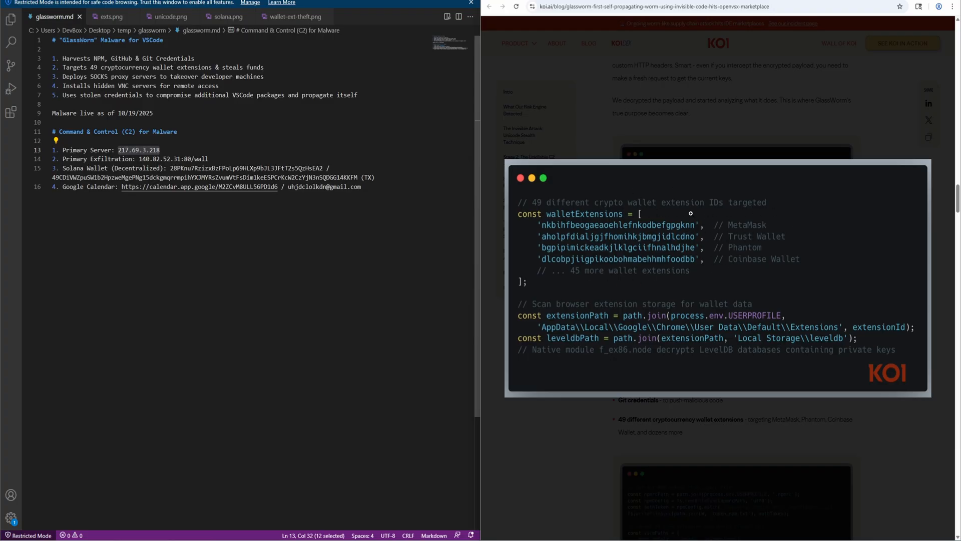
{"action": "mouse_move", "coordinate": [606, 121]}
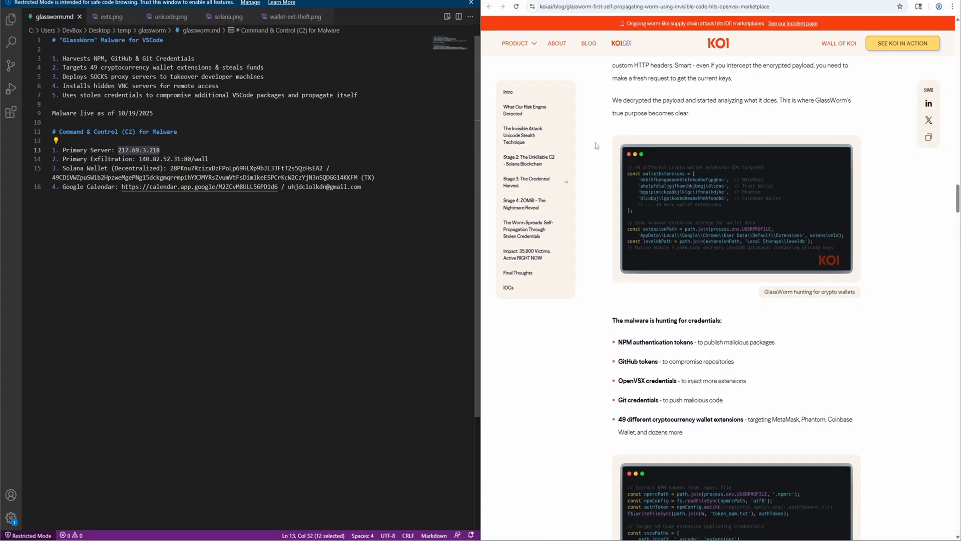
Highlight NPM authentication tokens and OpenVSX credentials in the targeted-credentials list
{"action": "scroll", "scroll_direction": "down", "scroll_amount": 3}
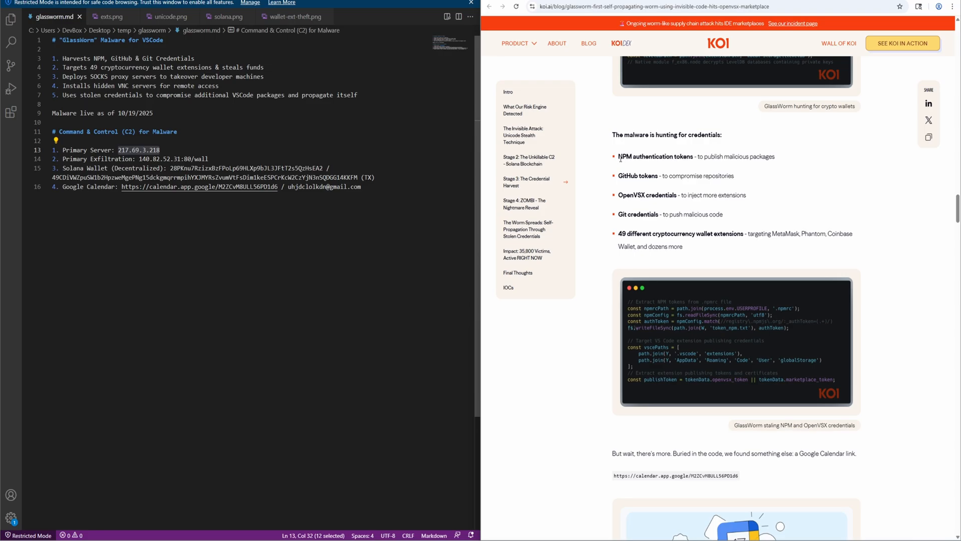
{"action": "double_click", "coordinate": [656, 156]}
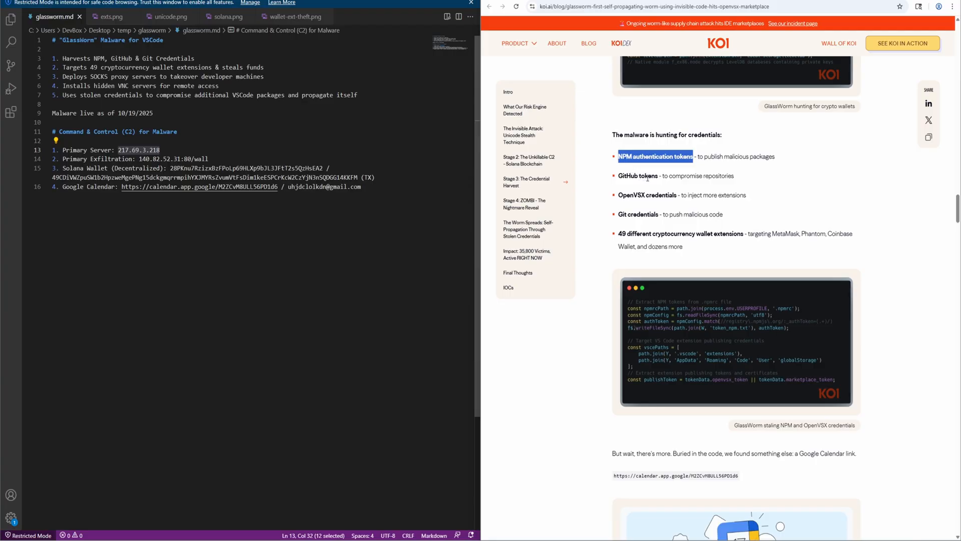
{"action": "mouse_move", "coordinate": [697, 167]}
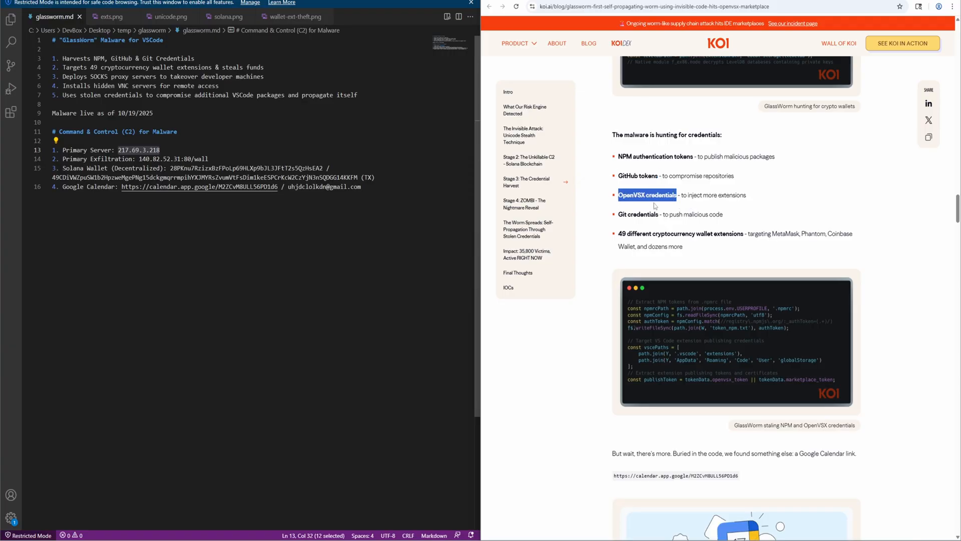
{"action": "double_click", "coordinate": [642, 213]}
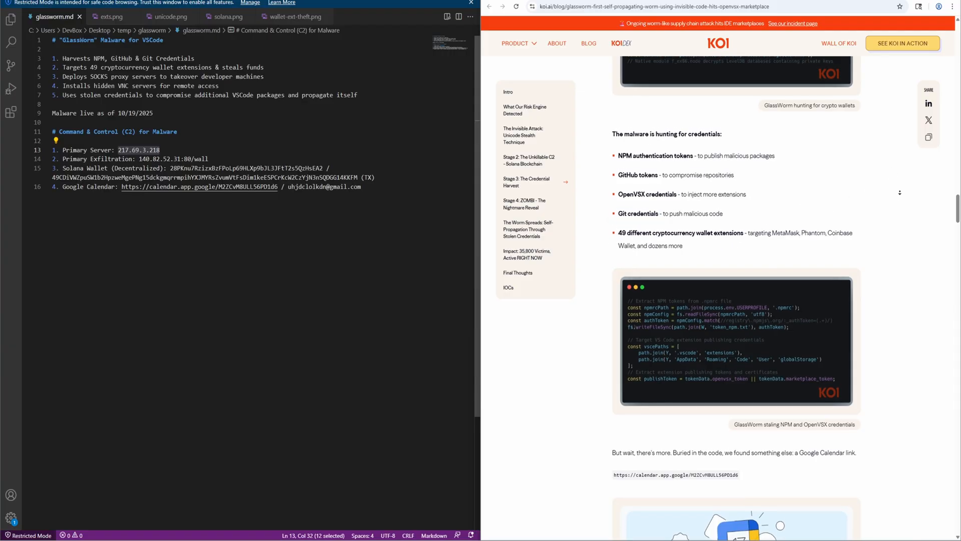
Select the 49 cryptocurrency wallet extensions item, then scroll to the Google Calendar link section
{"action": "scroll", "scroll_direction": "down", "scroll_amount": 3}
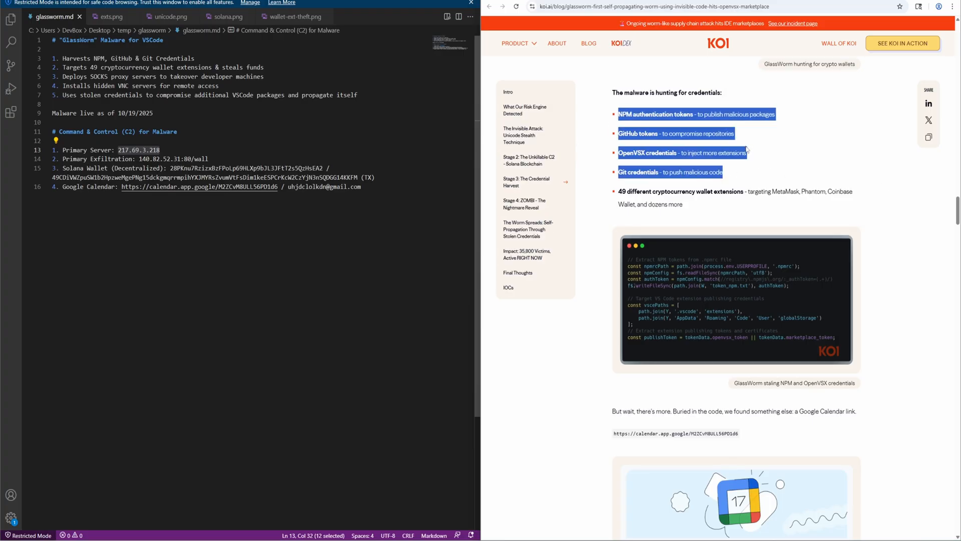
{"action": "left_click", "coordinate": [734, 191]}
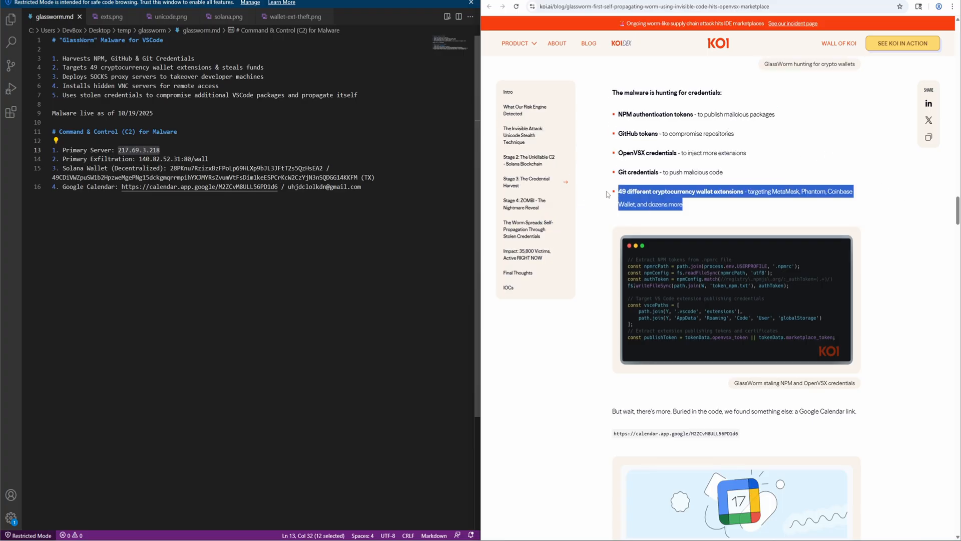
{"action": "scroll", "scroll_direction": "down", "scroll_amount": 3}
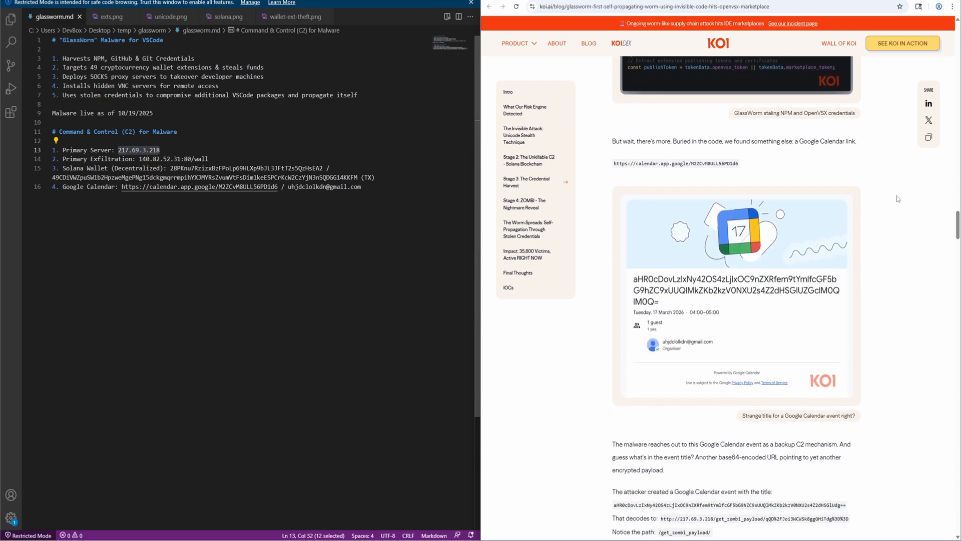
Read past the triple-layer C2 summary and select the exfiltration server address in the notes
{"action": "scroll", "scroll_direction": "down", "scroll_amount": 3}
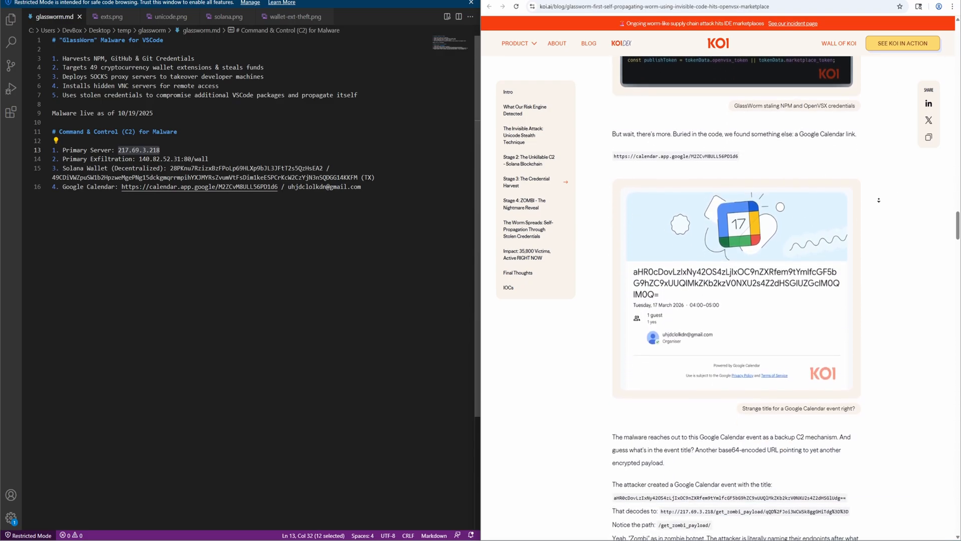
{"action": "scroll", "scroll_direction": "down", "scroll_amount": 3}
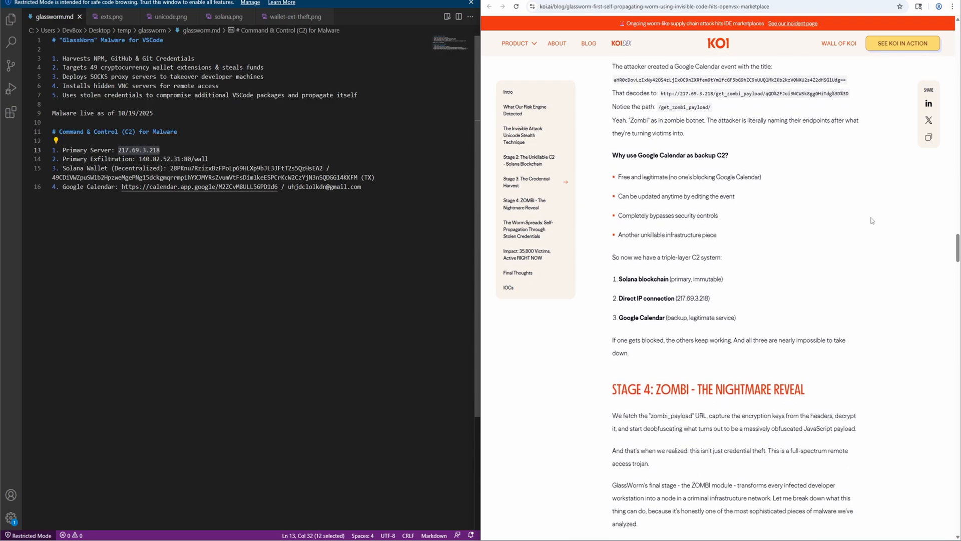
{"action": "mouse_move", "coordinate": [826, 217]}
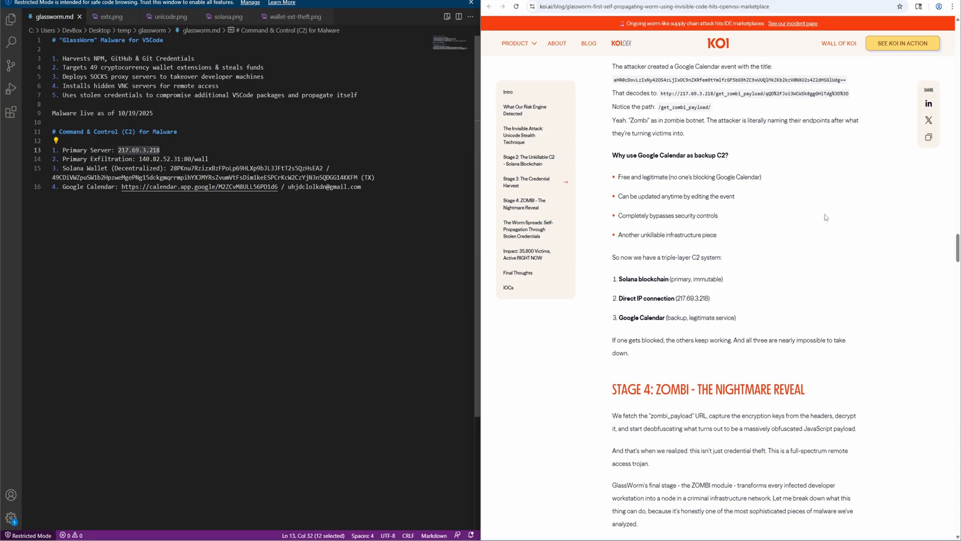
{"action": "mouse_move", "coordinate": [807, 219]}
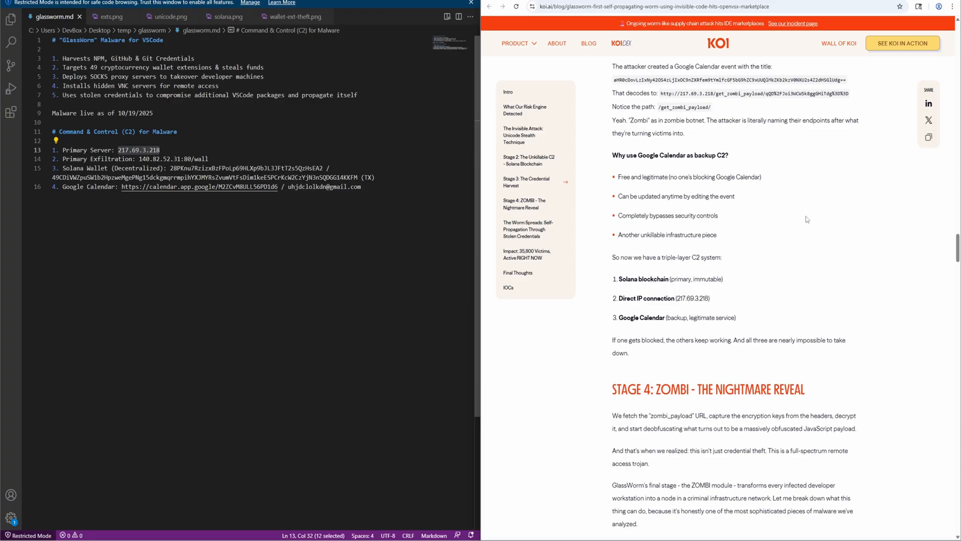
{"action": "mouse_move", "coordinate": [764, 241]}
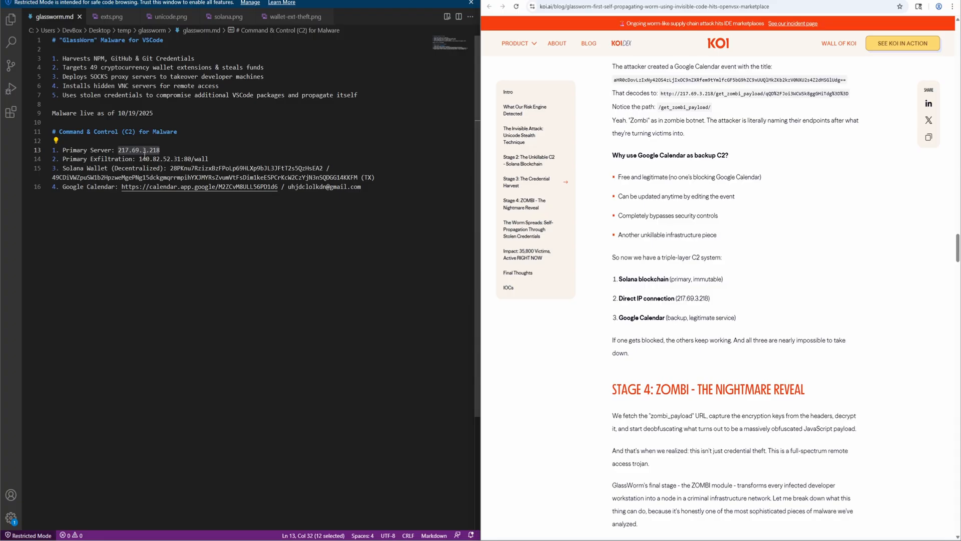
{"action": "double_click", "coordinate": [171, 159]}
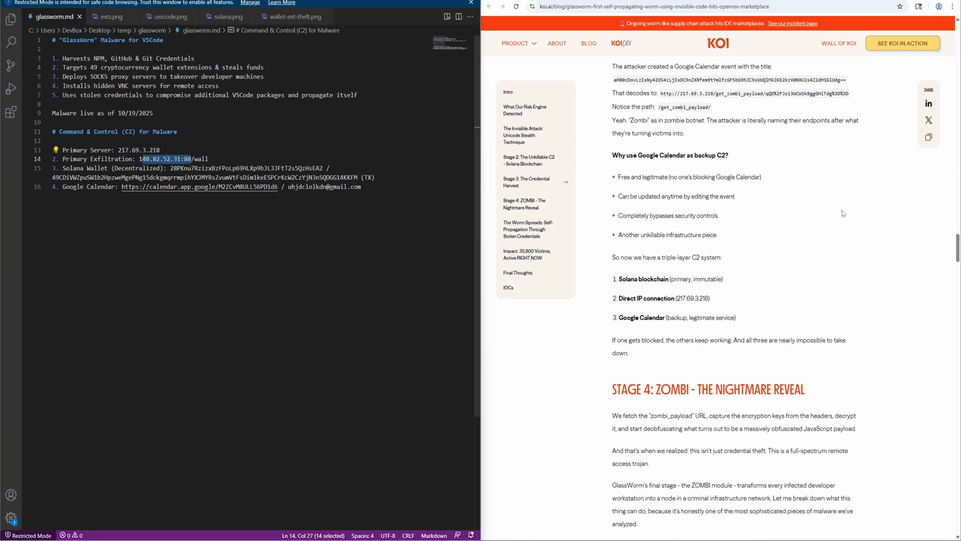
Scroll the blog down to the 'Stage 4: ZOMBI - The Nightmare Reveal' heading
{"action": "scroll", "scroll_direction": "down", "scroll_amount": 3}
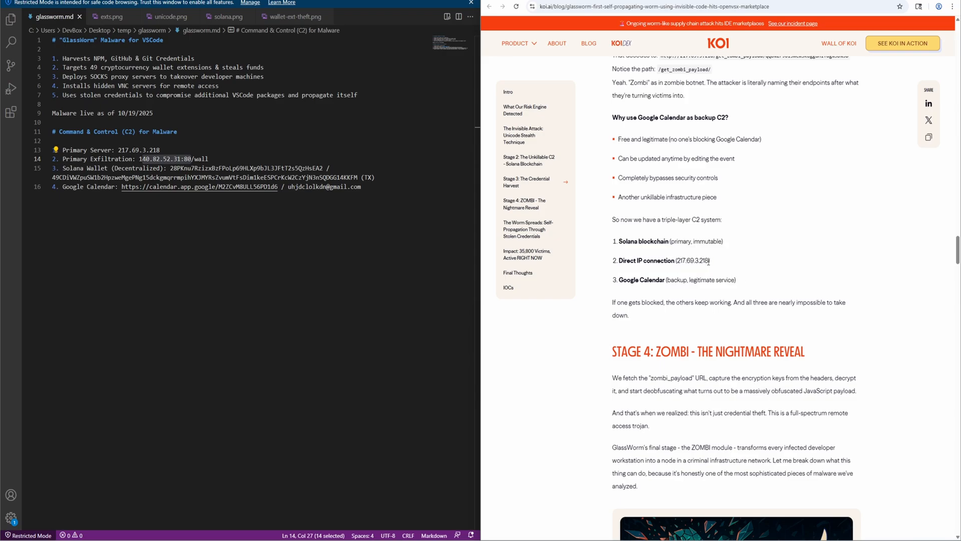
{"action": "double_click", "coordinate": [691, 260]}
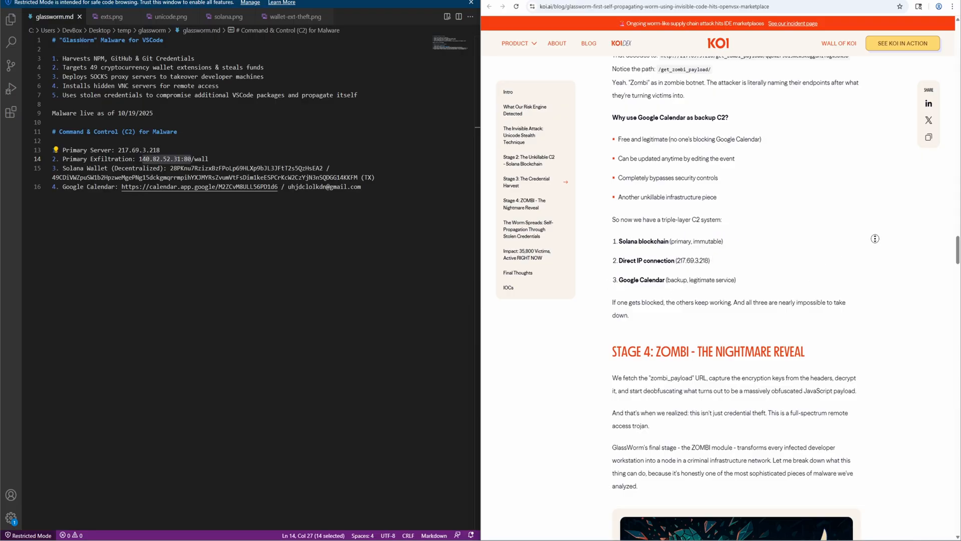
{"action": "scroll", "scroll_direction": "down", "scroll_amount": 3}
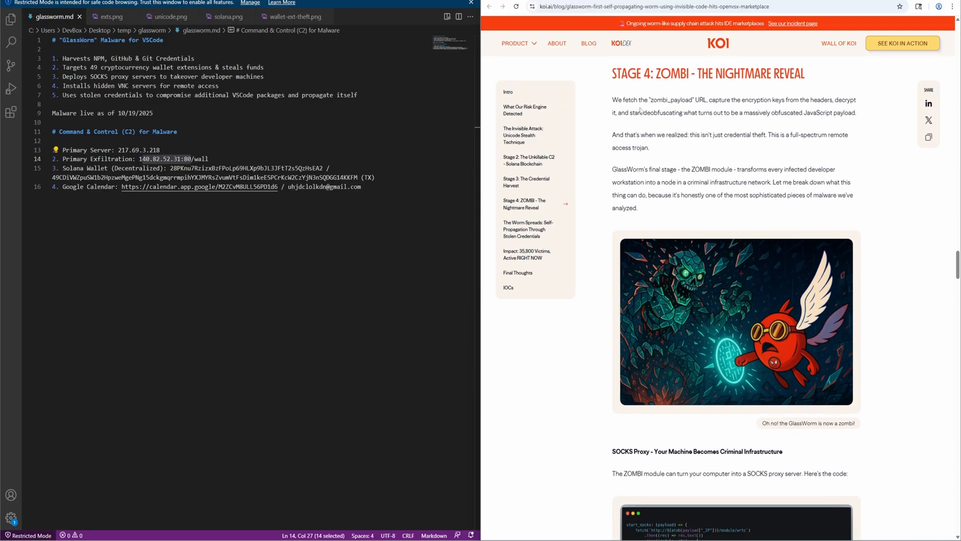
Highlight the 'full-spectrum remote access trojan' sentence and view the SOCKS proxy code example
{"action": "double_click", "coordinate": [672, 99]}
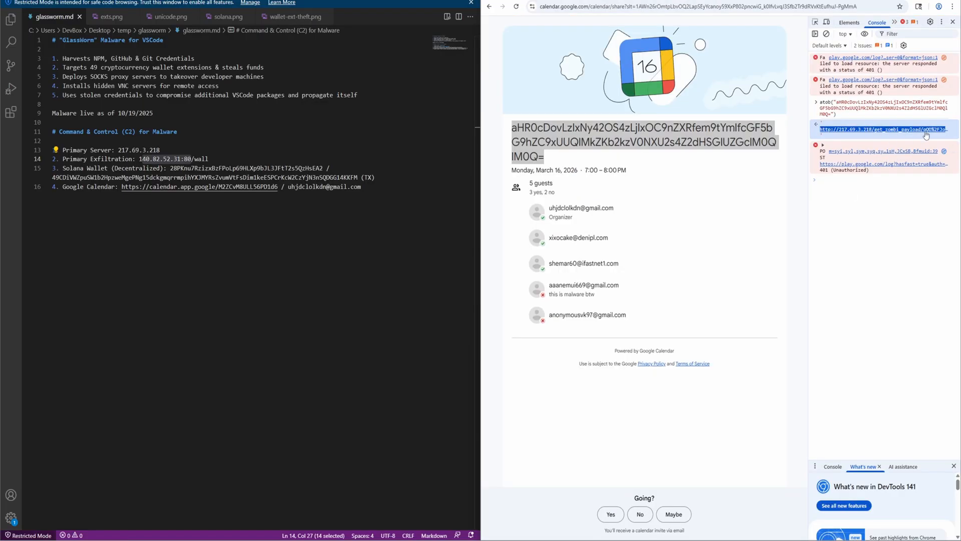
{"action": "left_click", "coordinate": [882, 130]}
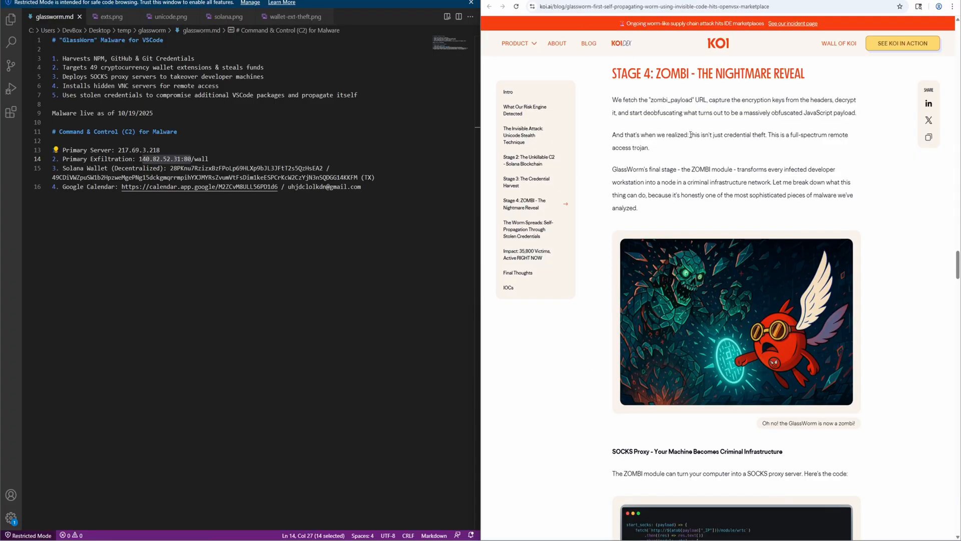
{"action": "left_click_drag", "start_coordinate": [611, 134], "coordinate": [649, 148]}
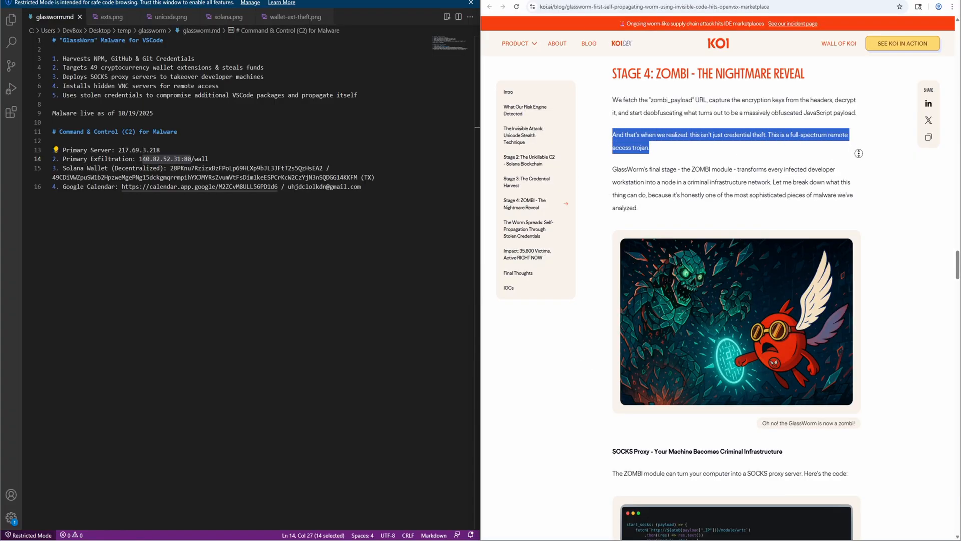
{"action": "scroll", "scroll_direction": "down", "scroll_amount": 3}
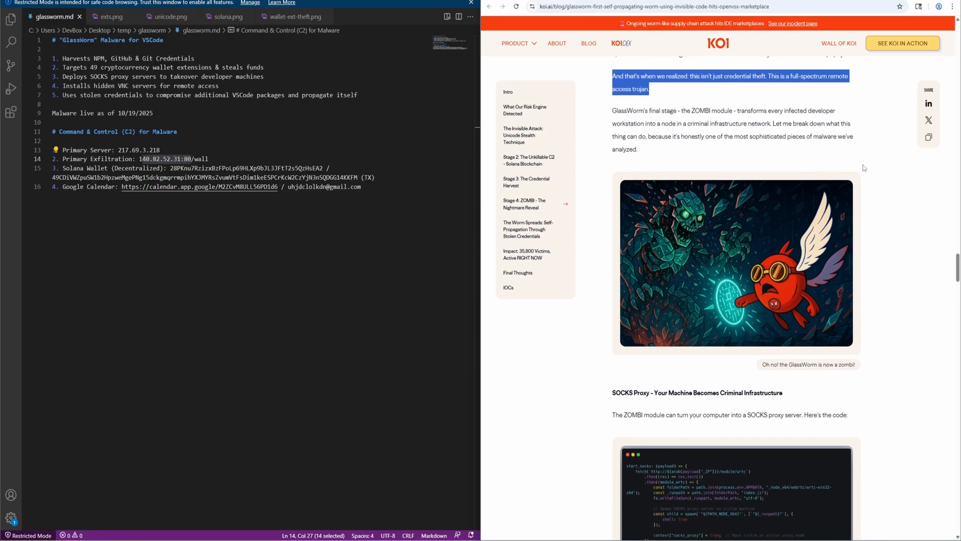
{"action": "mouse_move", "coordinate": [863, 165]}
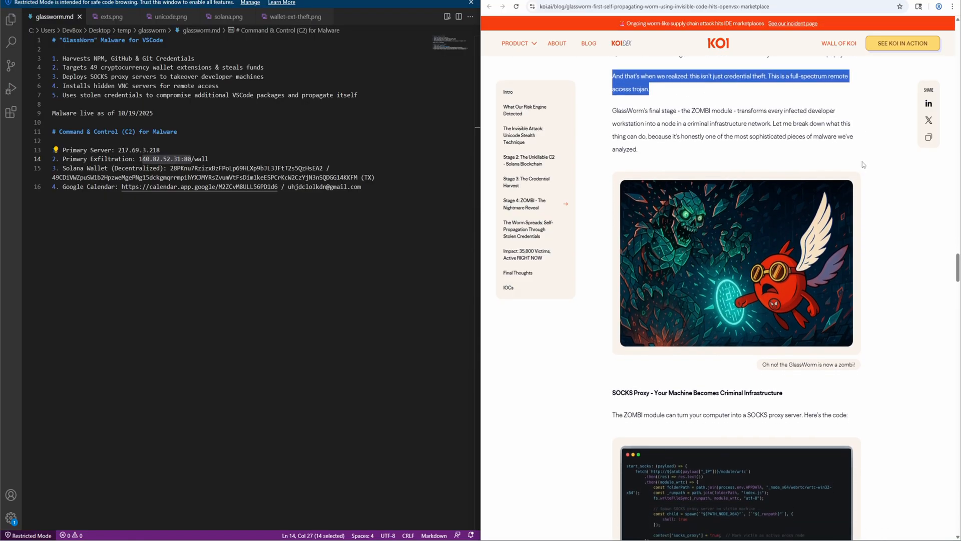
{"action": "scroll", "scroll_direction": "down", "scroll_amount": 3}
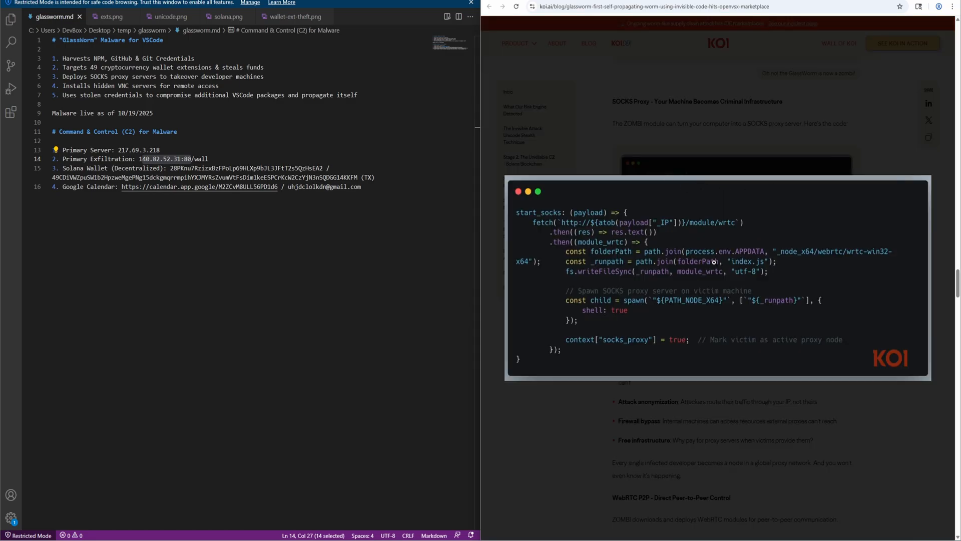
{"action": "mouse_move", "coordinate": [612, 125]}
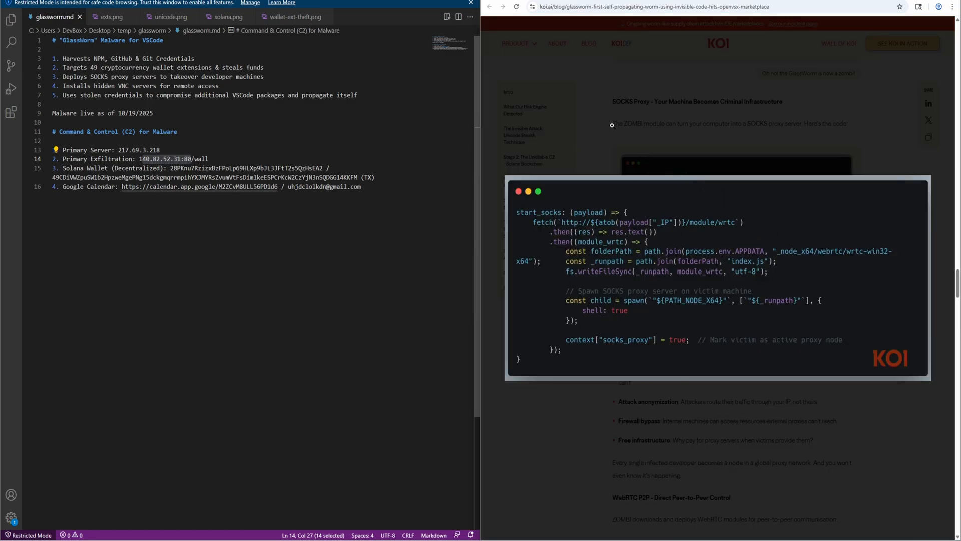
Scroll past the SOCKS proxy, WebRTC and BitTorrent DHT code samples to the Hidden VNC section
{"action": "scroll", "scroll_direction": "down", "scroll_amount": 3}
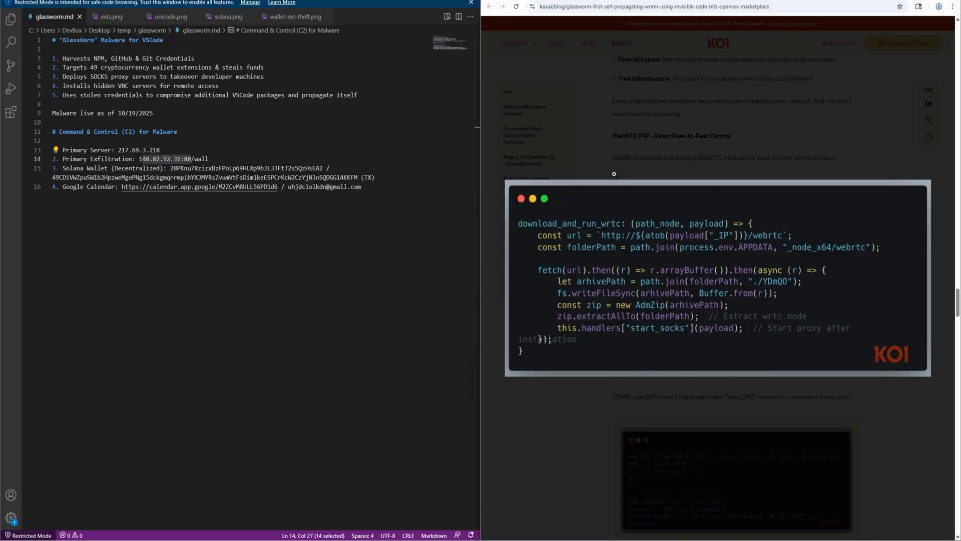
{"action": "scroll", "scroll_direction": "down", "scroll_amount": 3}
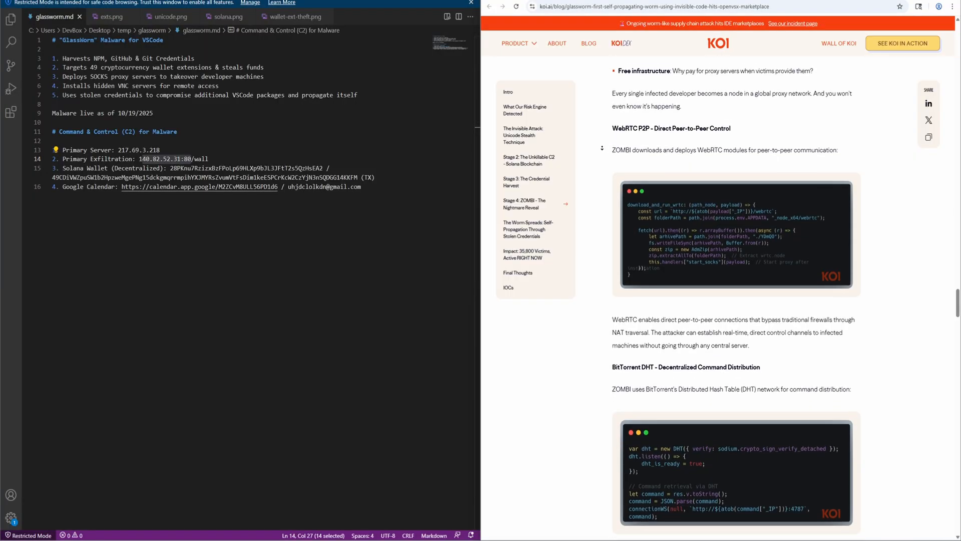
{"action": "scroll", "scroll_direction": "down", "scroll_amount": 3}
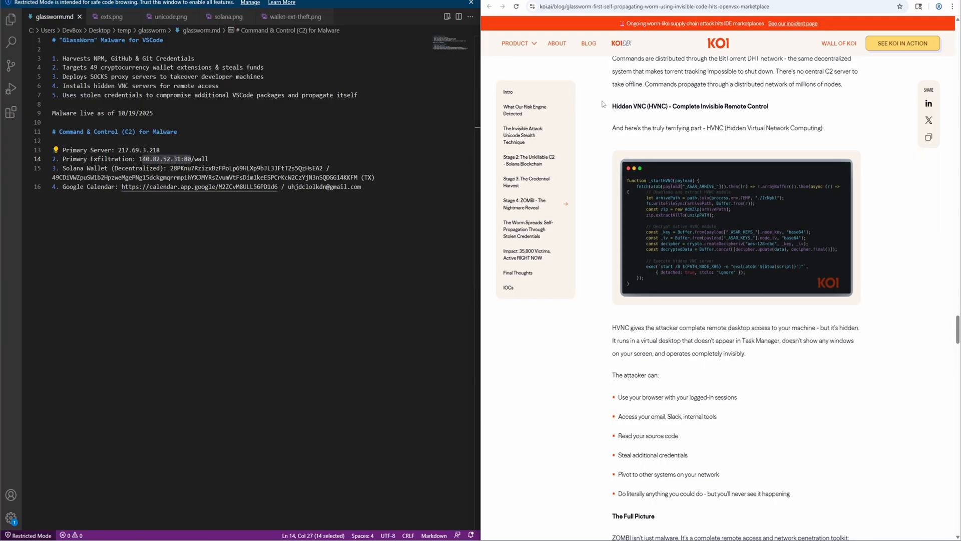
Scroll past The Worm Spreads section to the attack timeline and 35,800 installations total
{"action": "scroll", "scroll_direction": "down", "scroll_amount": 3}
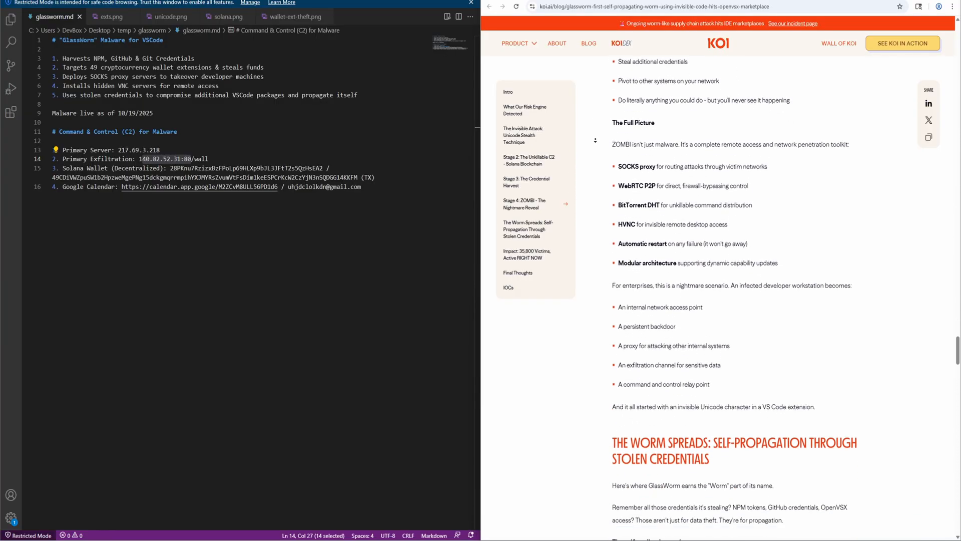
{"action": "scroll", "scroll_direction": "down", "scroll_amount": 3}
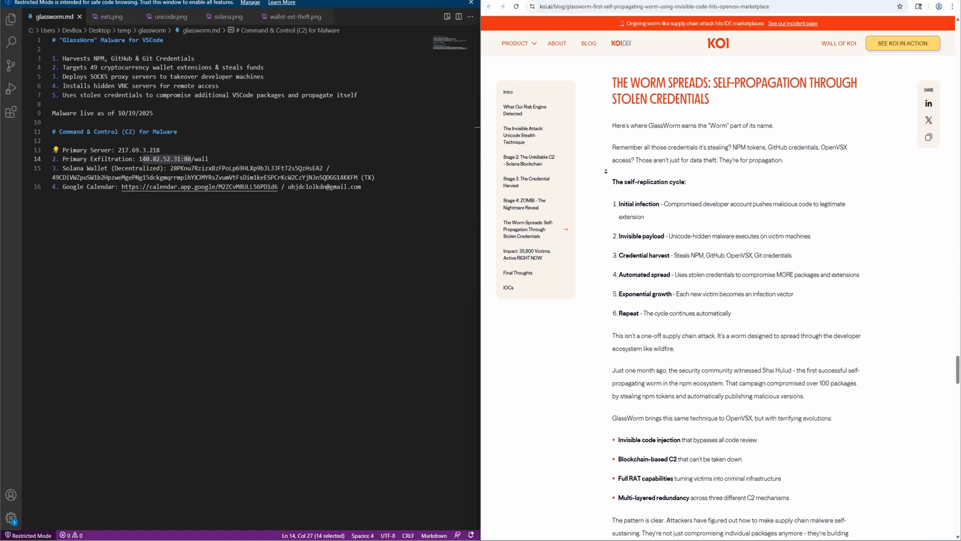
{"action": "scroll", "scroll_direction": "down", "scroll_amount": 3}
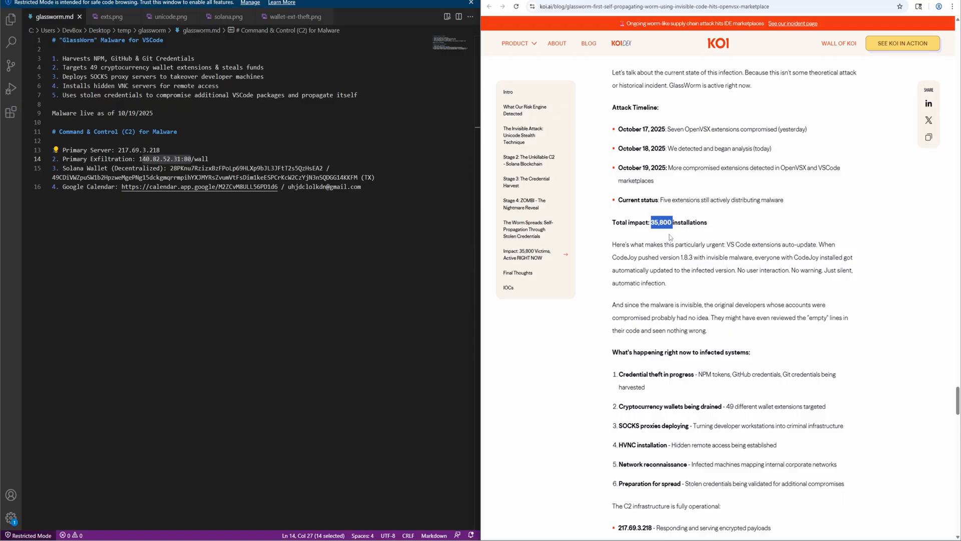
{"action": "mouse_move", "coordinate": [667, 241]}
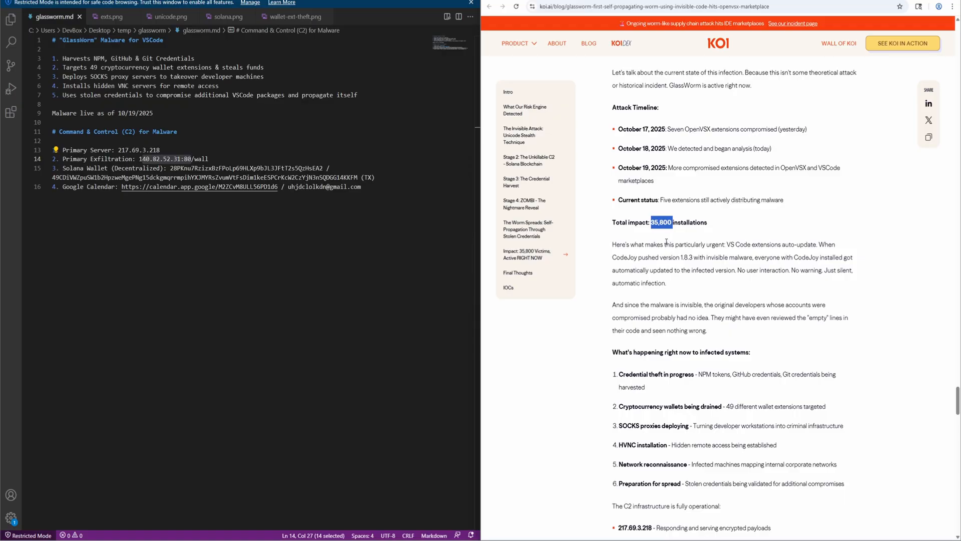
{"action": "mouse_move", "coordinate": [751, 144]}
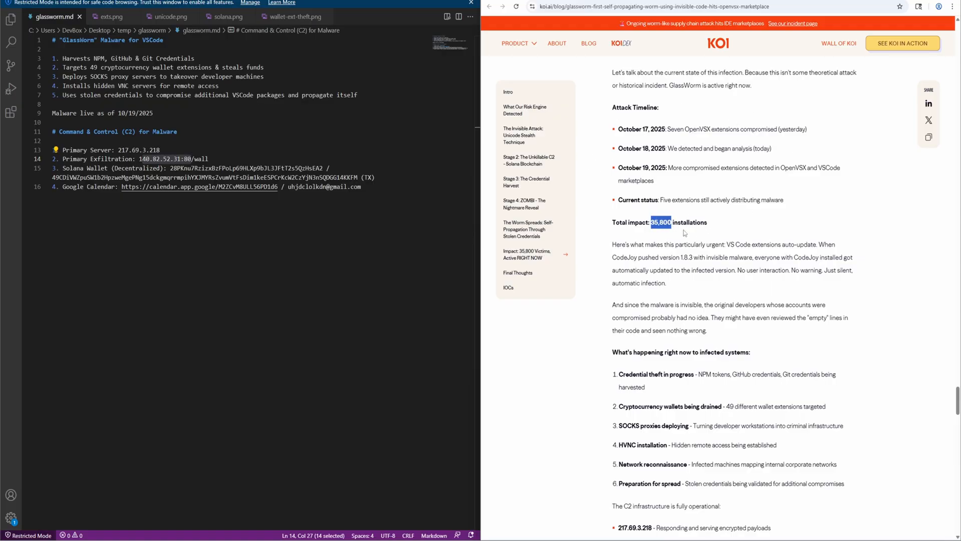
{"action": "mouse_move", "coordinate": [718, 238]}
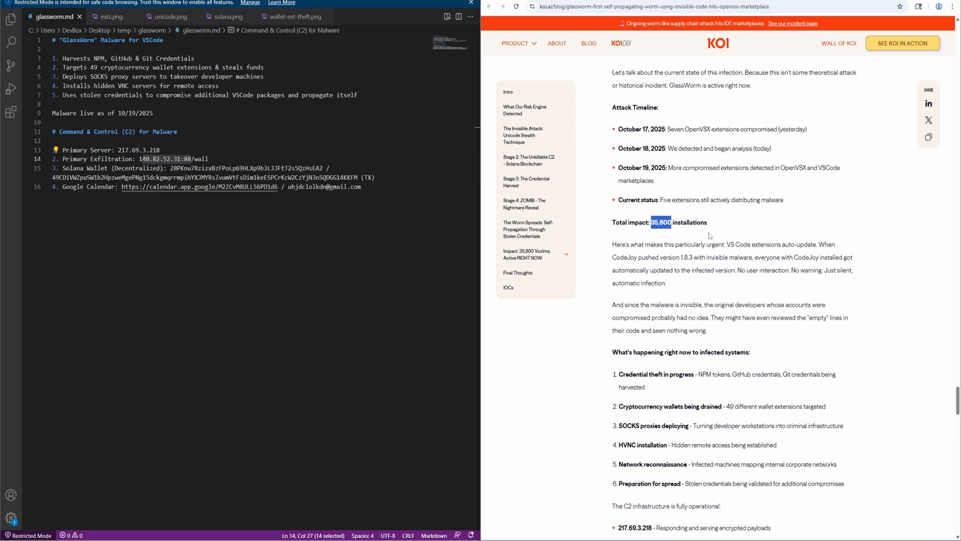
{"action": "mouse_move", "coordinate": [705, 239]}
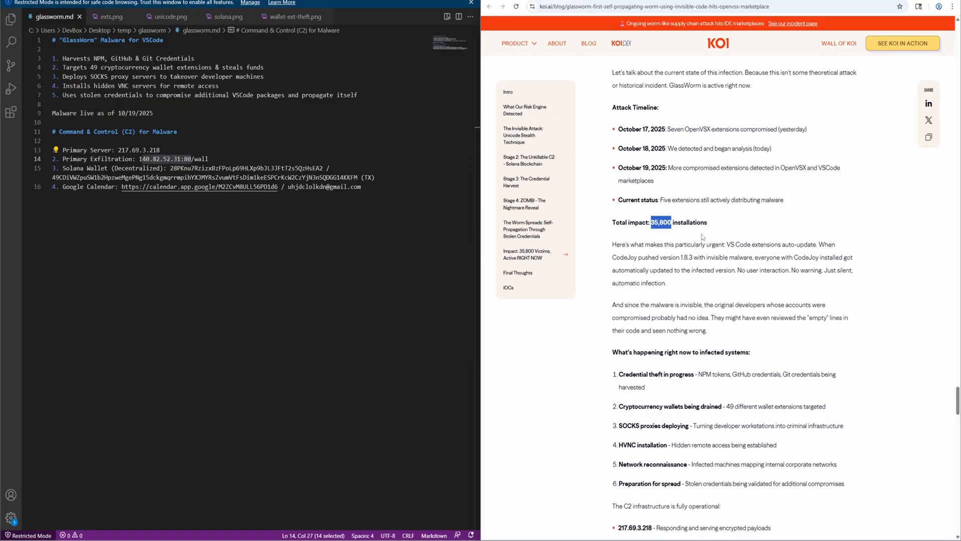
{"action": "mouse_move", "coordinate": [702, 238]}
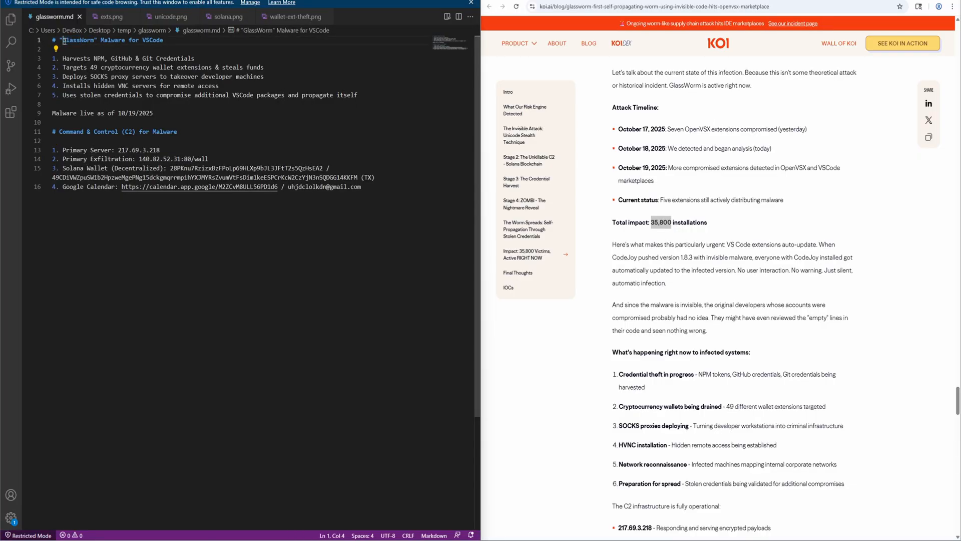
Select 'GlassWorm' in the notes title and highlight the article's 35,800 installations figure
{"action": "double_click", "coordinate": [77, 40]}
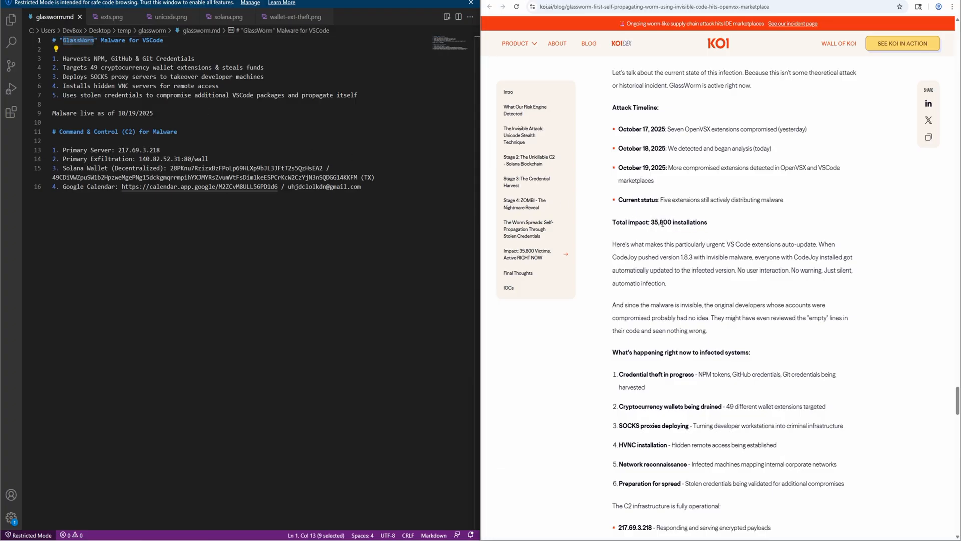
{"action": "double_click", "coordinate": [655, 222]}
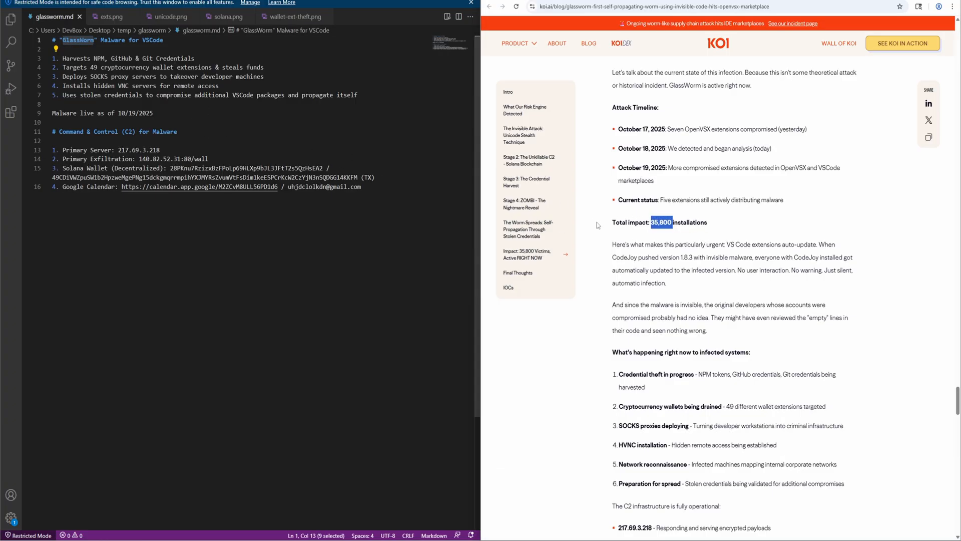
{"action": "mouse_move", "coordinate": [590, 221]}
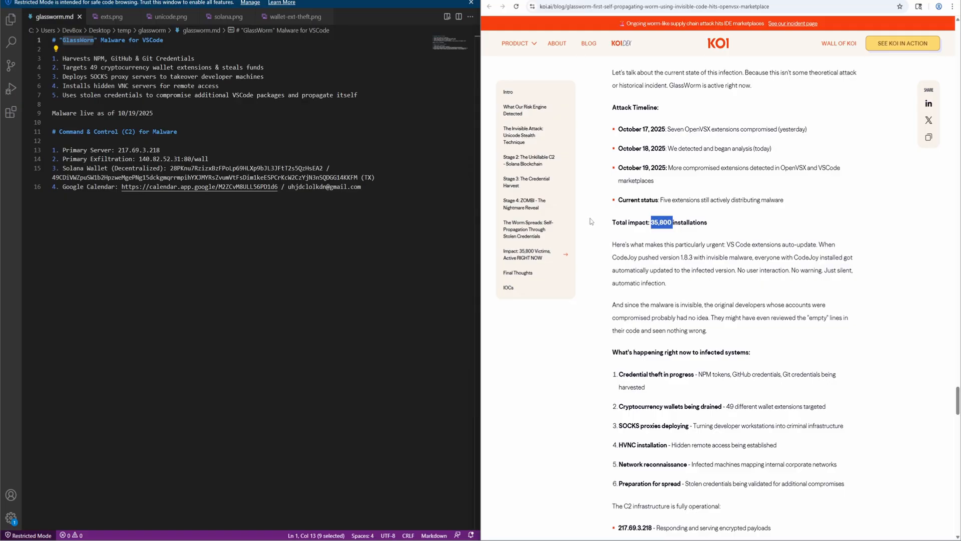